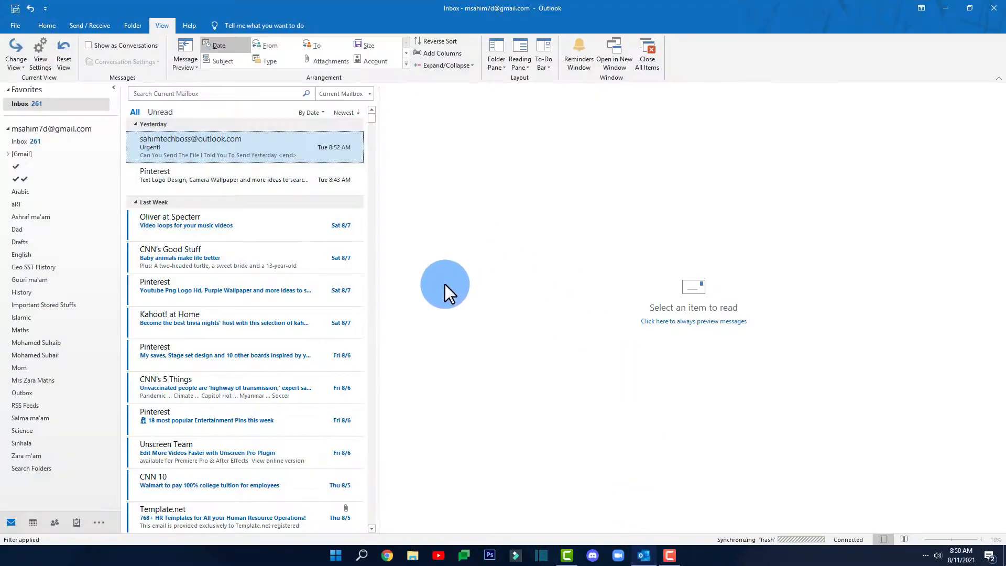
mouse_move(225, 164)
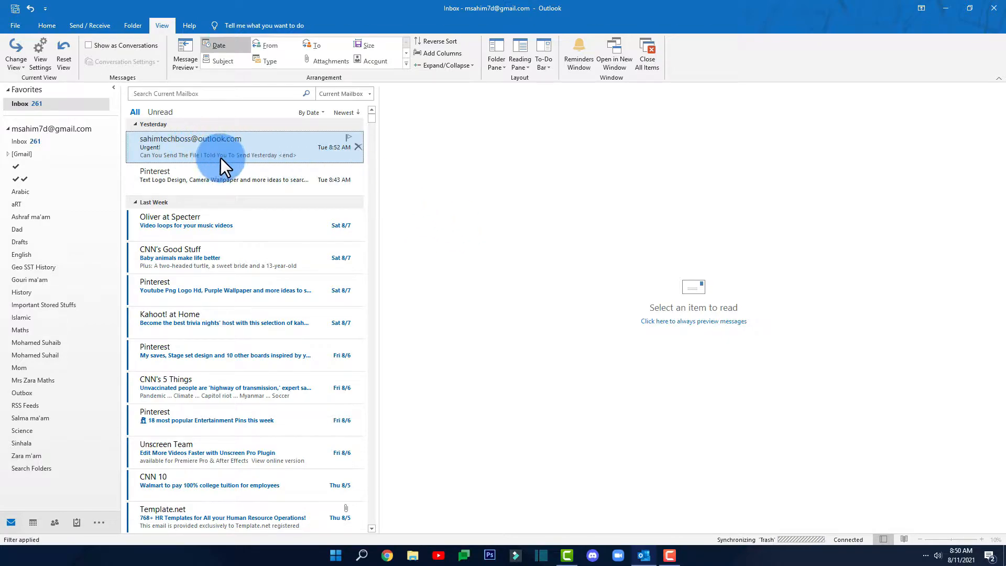
mouse_move(170, 170)
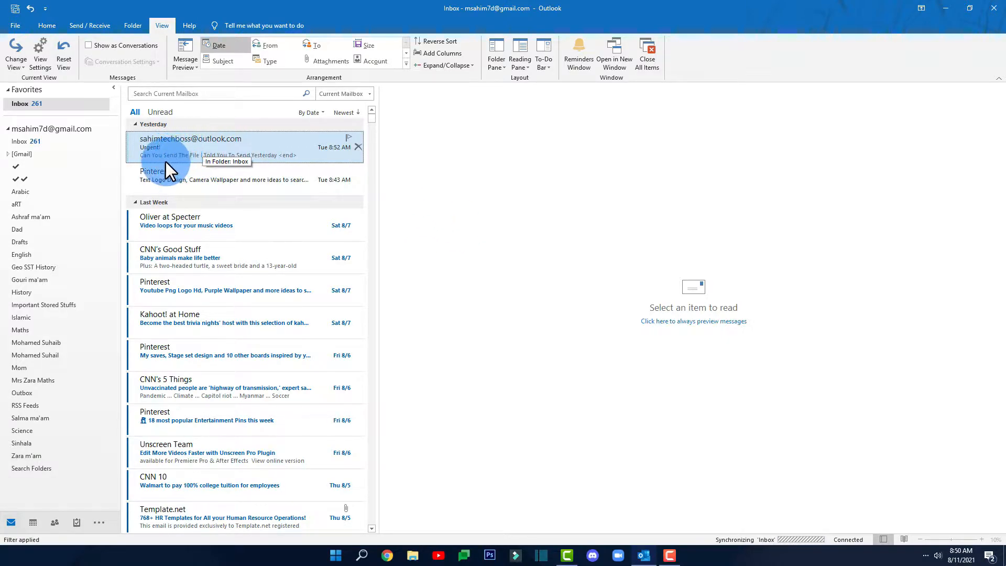
mouse_move(555, 221)
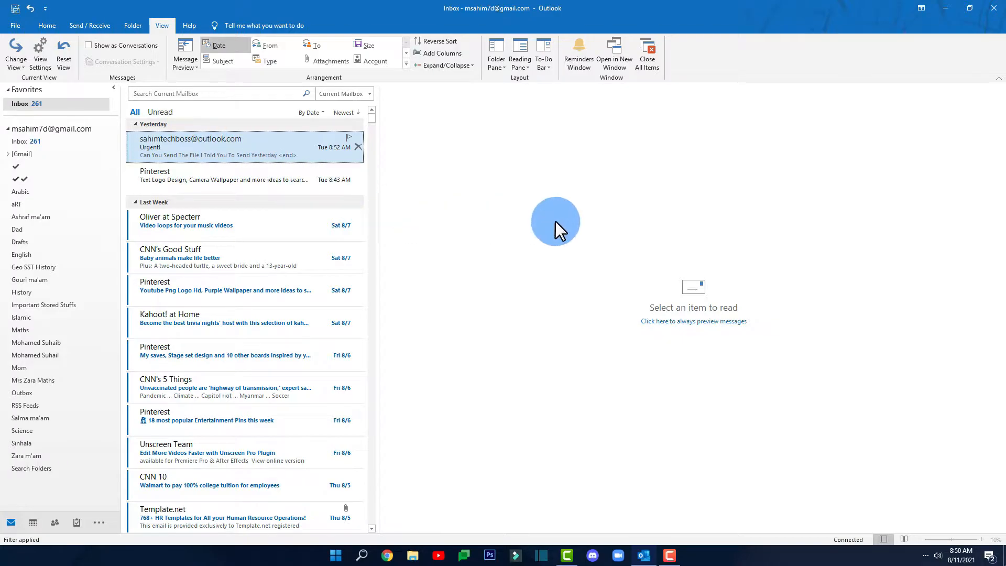
left_click(225, 146)
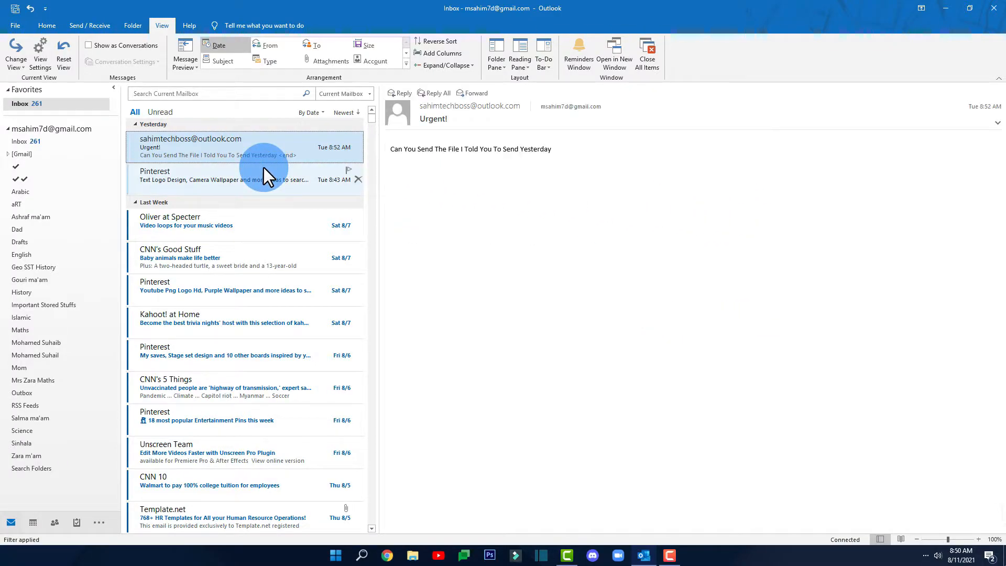
mouse_move(197, 149)
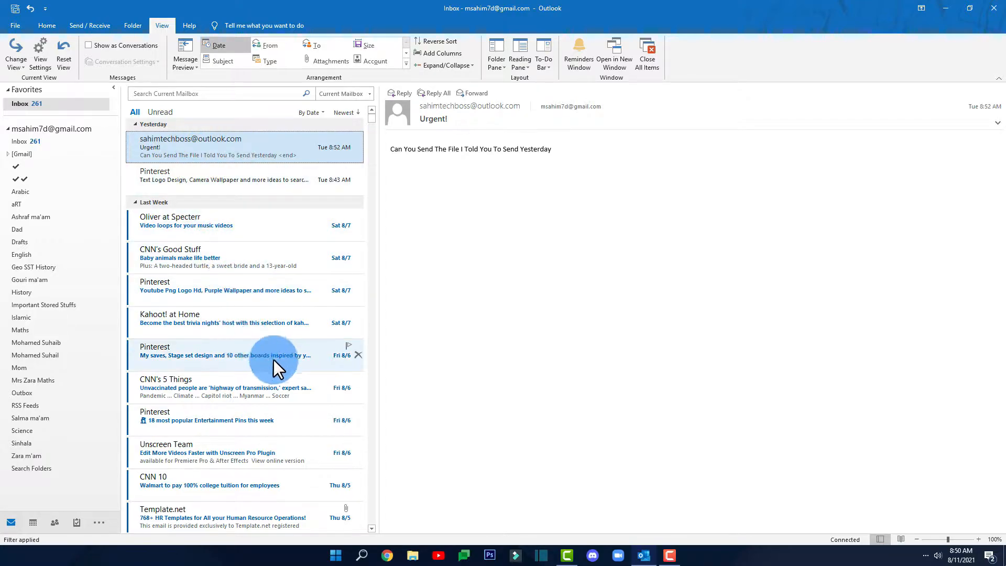
mouse_move(340, 179)
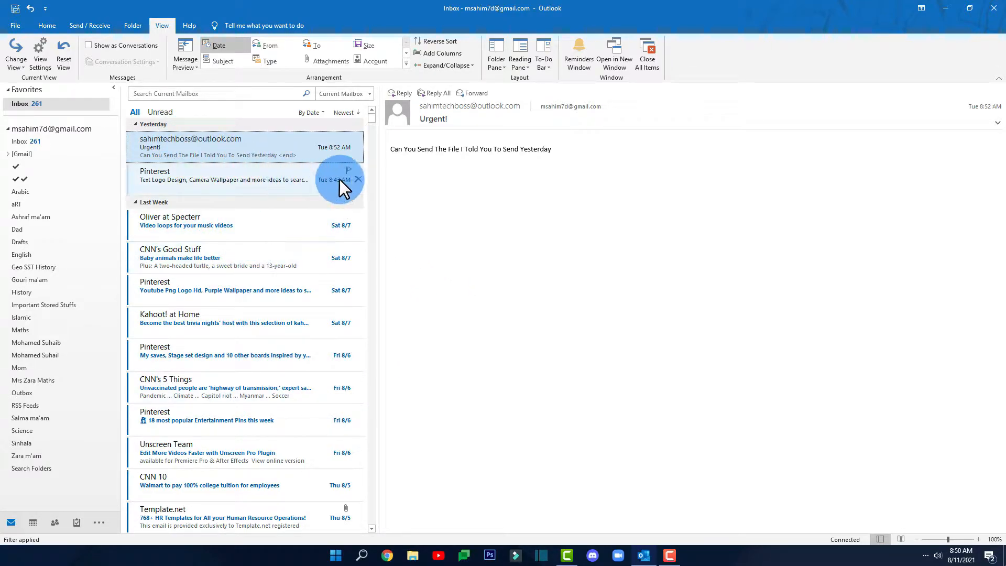
mouse_move(250, 158)
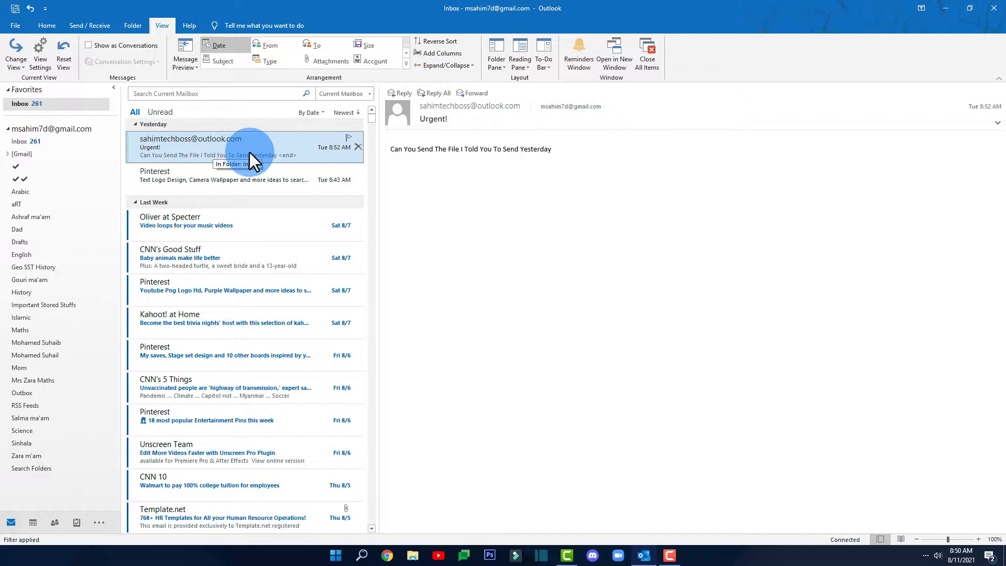
mouse_move(302, 452)
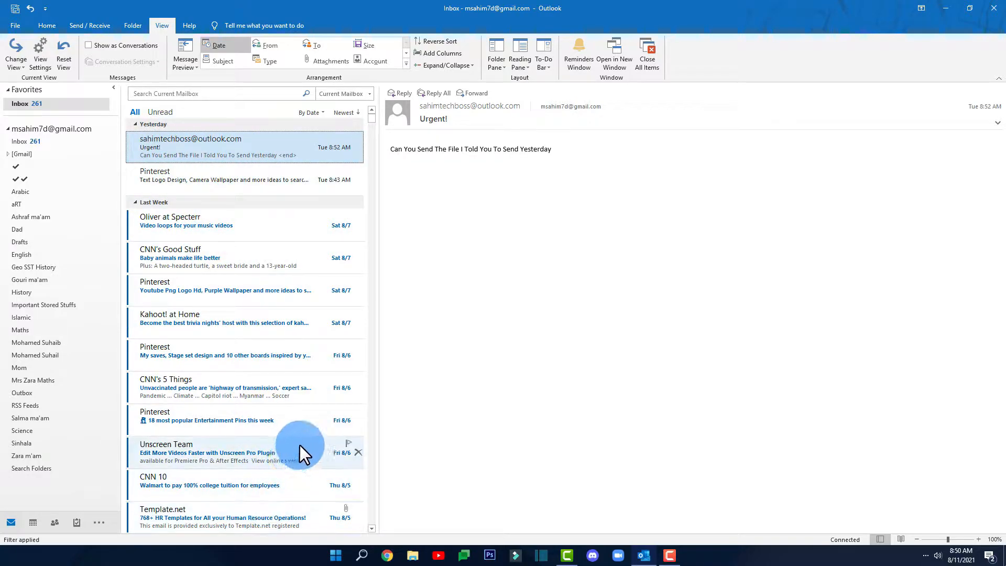
mouse_move(339, 193)
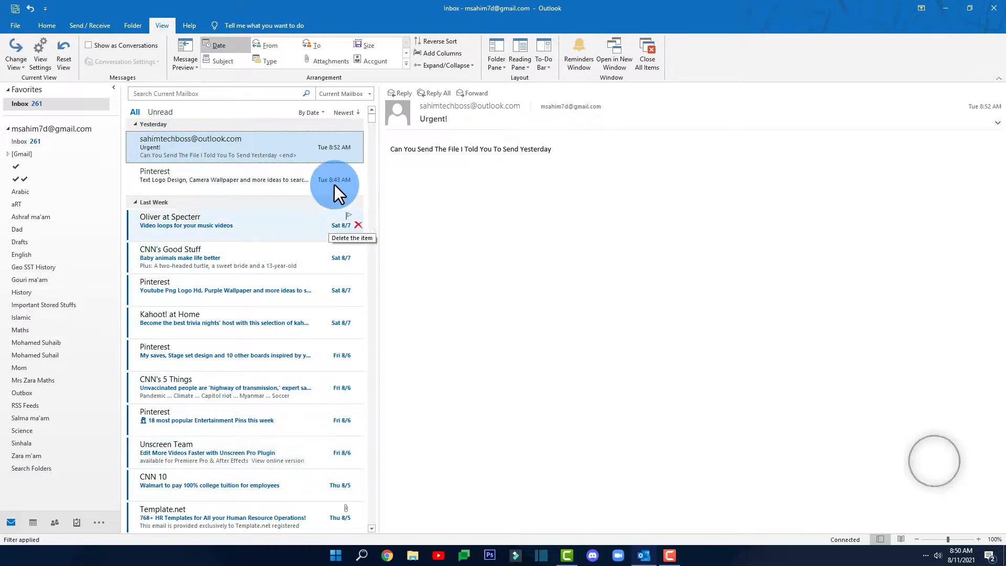
mouse_move(331, 157)
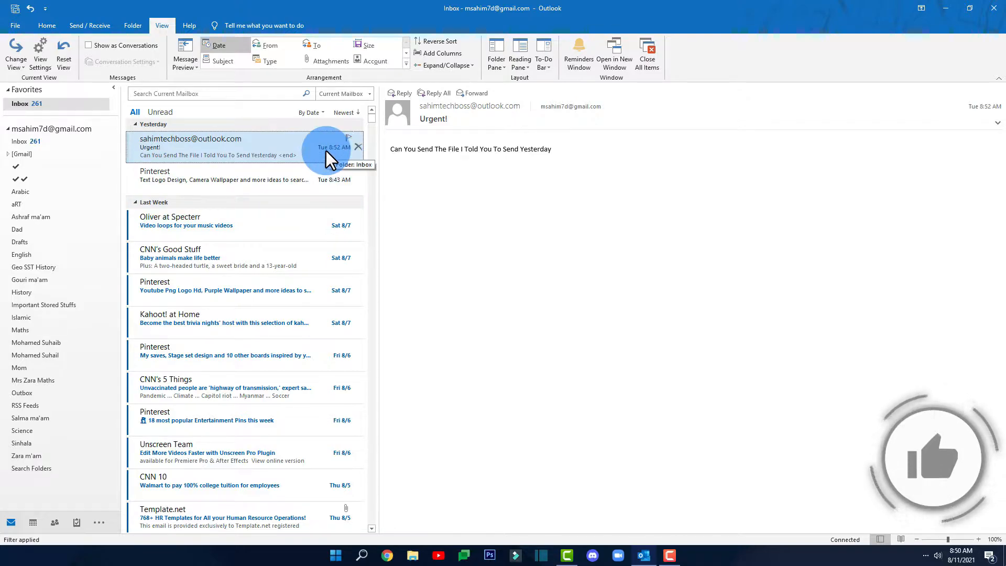
mouse_move(263, 151)
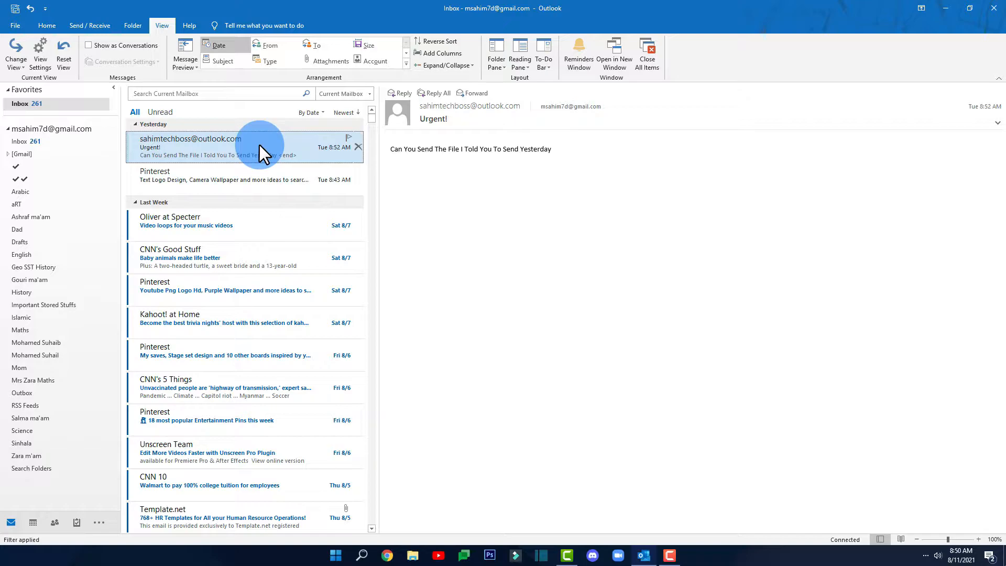
mouse_move(257, 178)
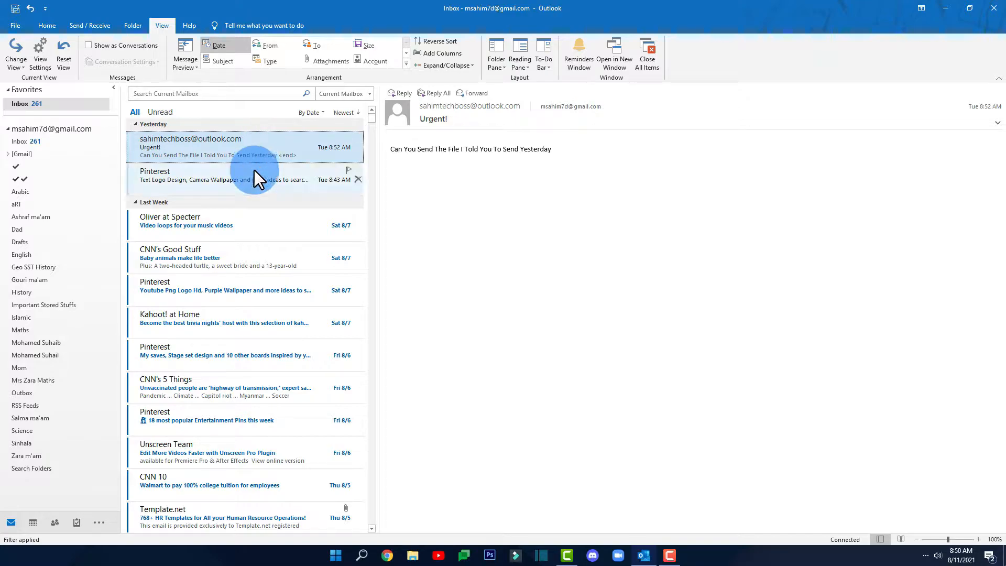
mouse_move(228, 189)
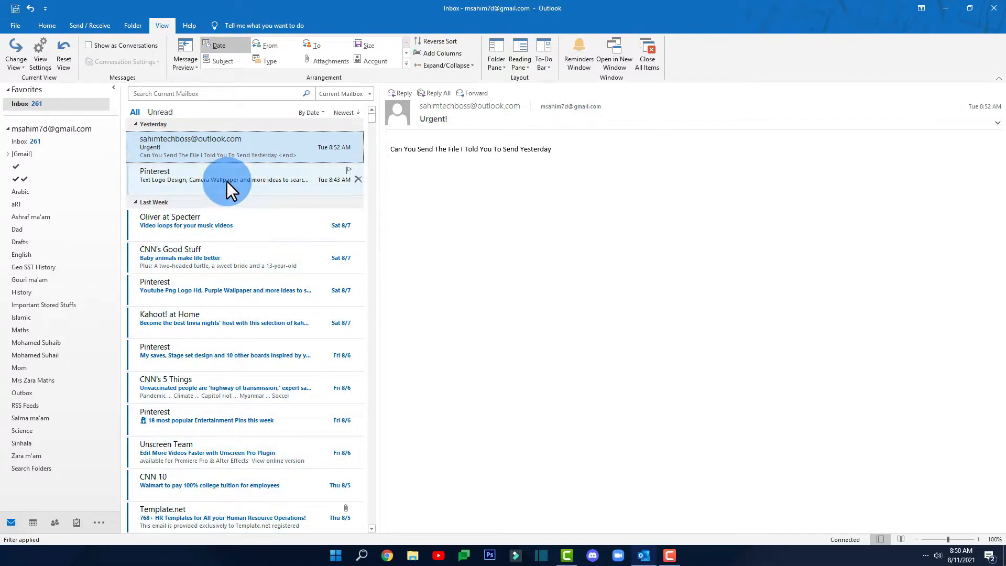
mouse_move(192, 148)
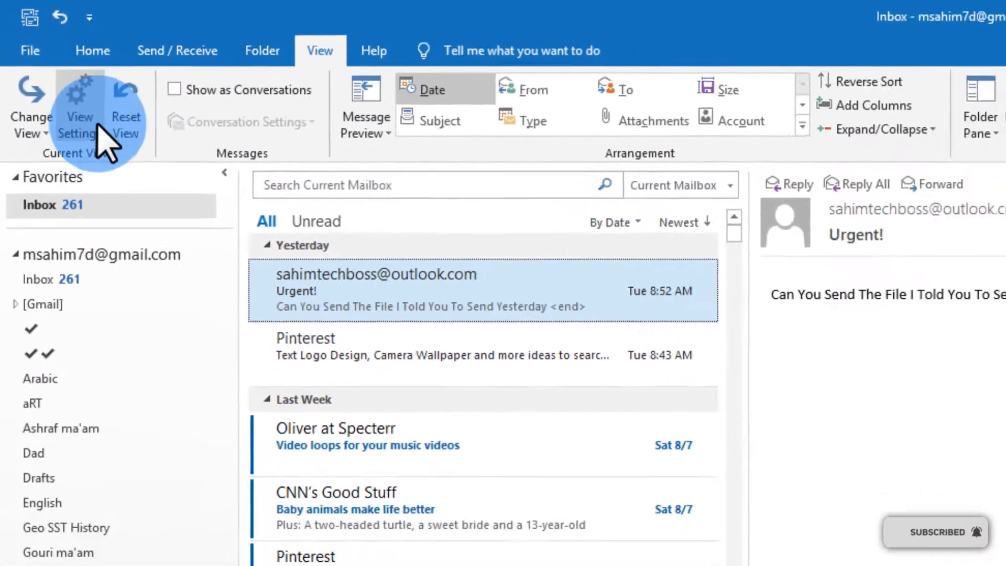
Step: Reach the Conditional Formatting rules via View Settings for the inbox view
left_click(78, 106)
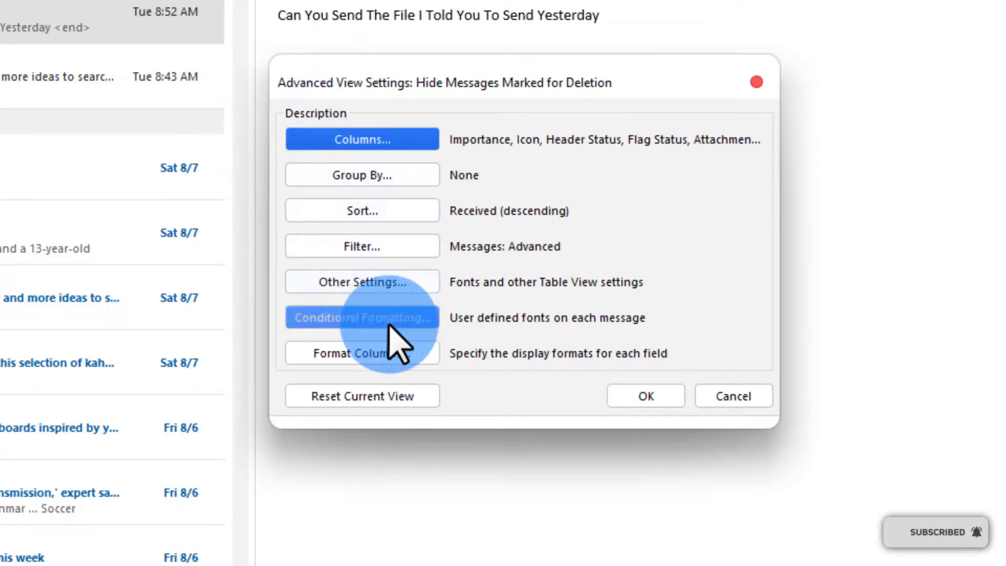
left_click(361, 317)
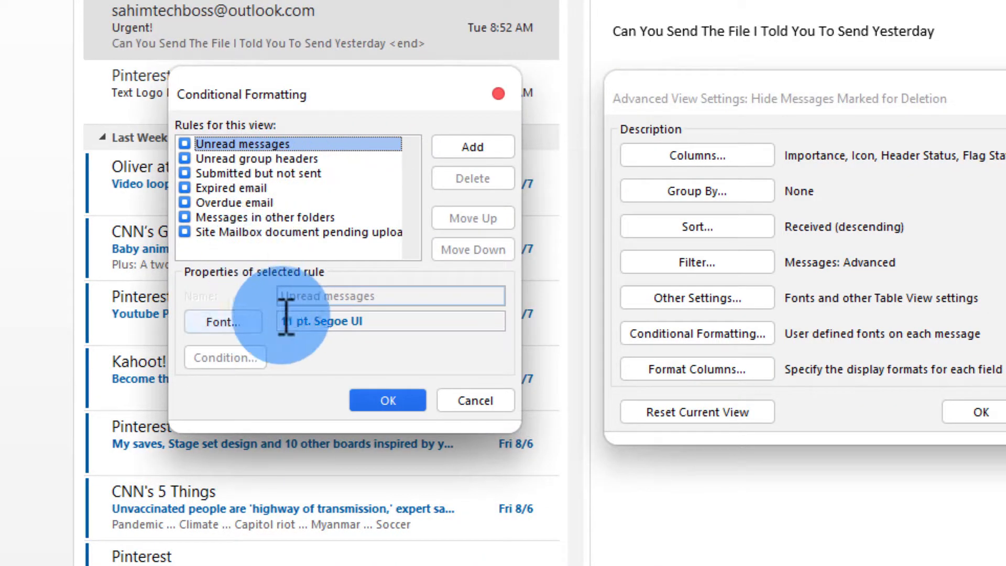
Step: Add a rule, name it 'Boss', and go to its Font settings
left_click(472, 147)
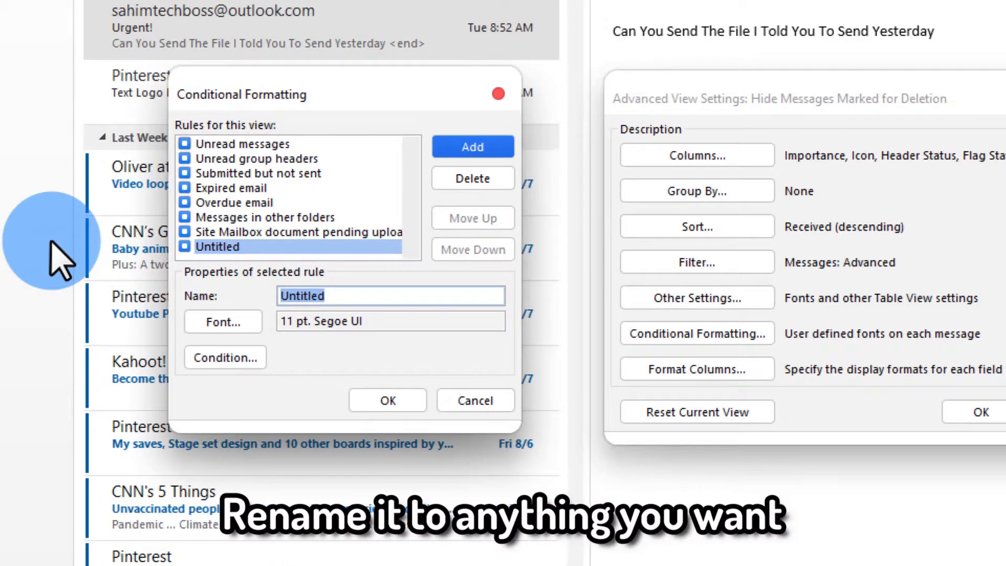
type("Bos")
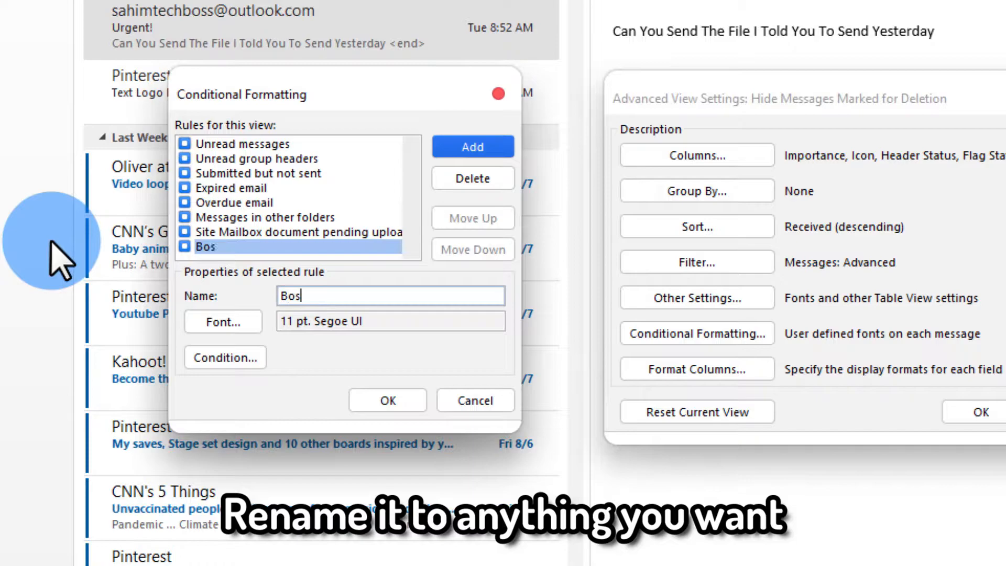
type("s")
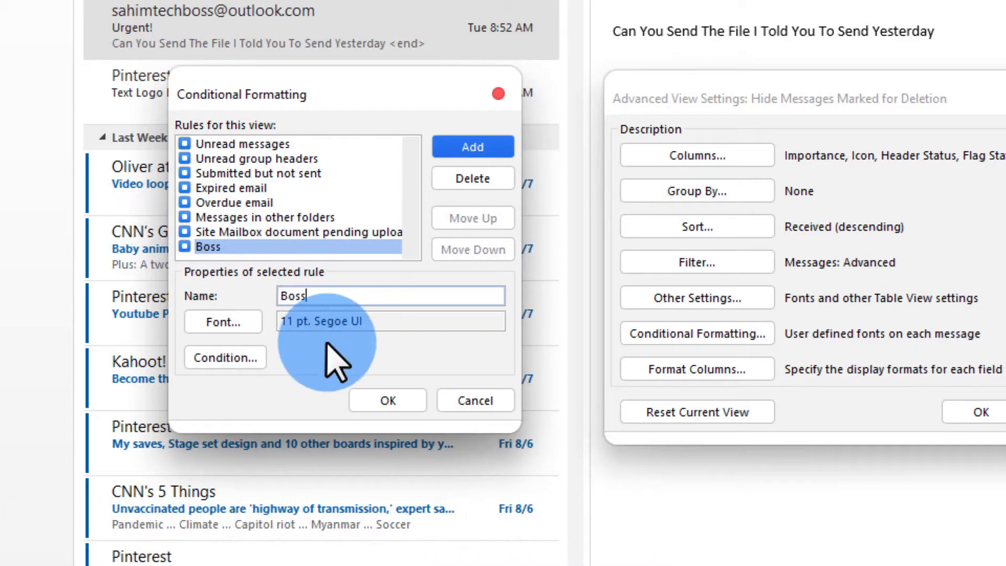
left_click(223, 321)
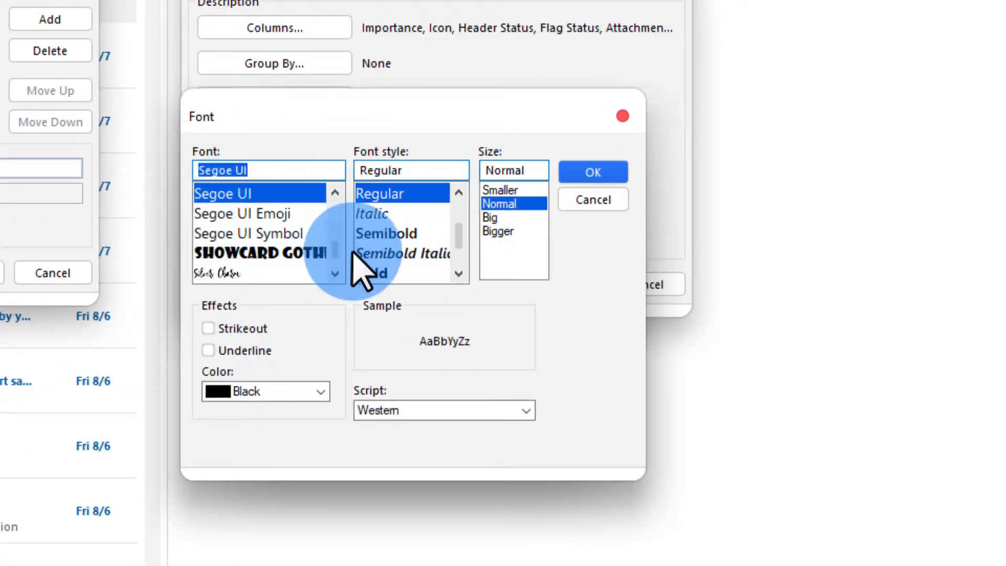
Step: Set the Boss rule font to style Black, colour Red, size Bigger, and confirm
left_click(379, 252)
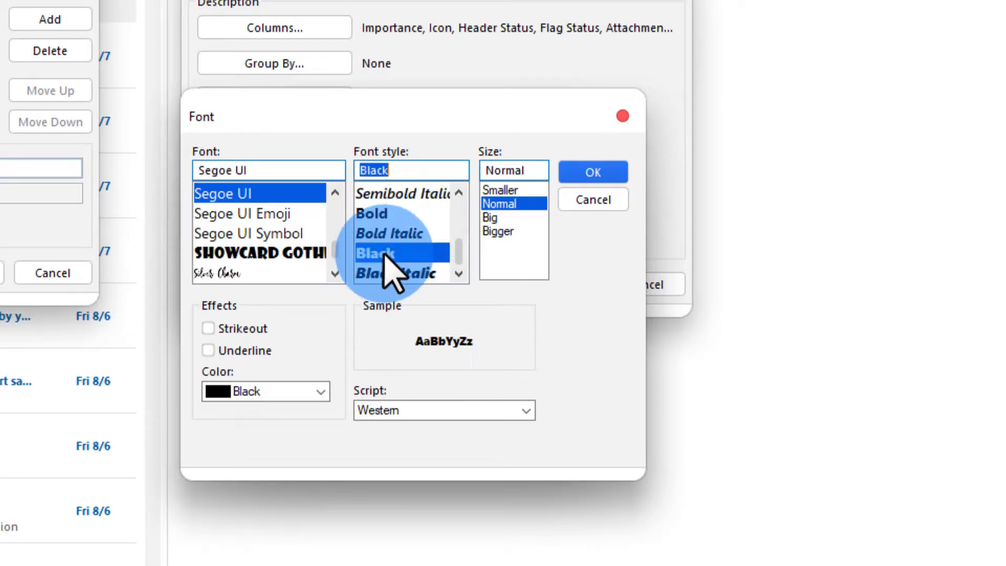
left_click(320, 391)
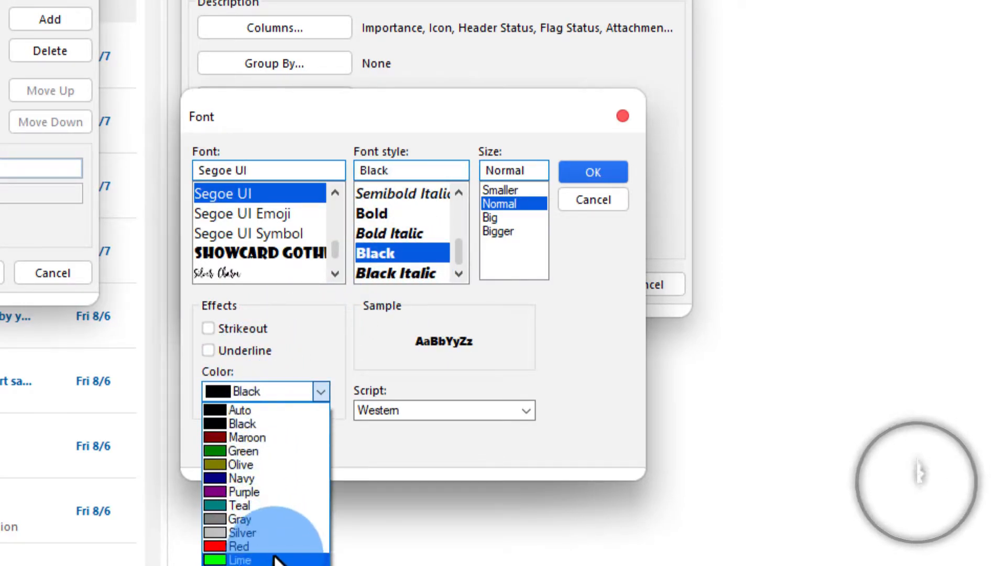
left_click(241, 546)
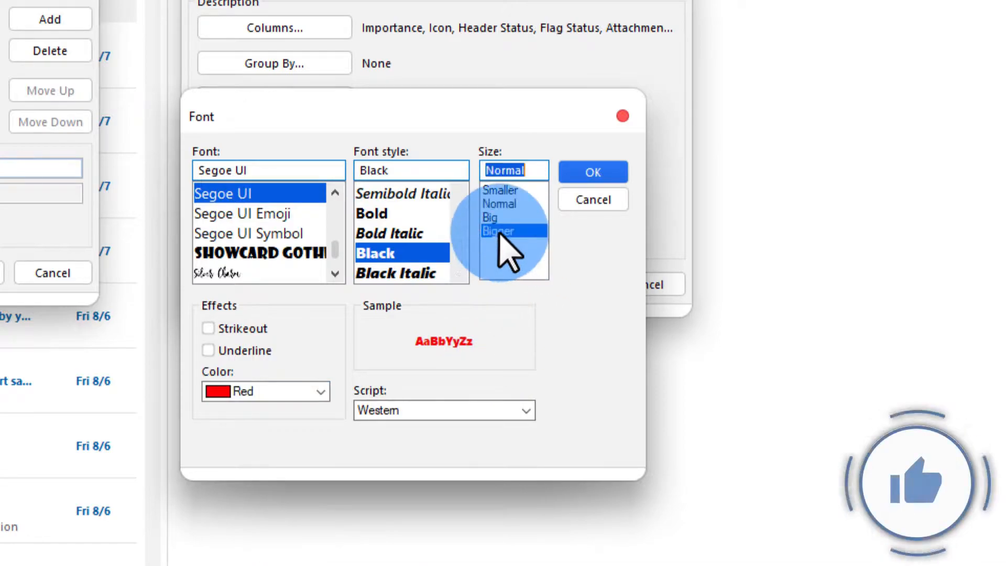
left_click(503, 231)
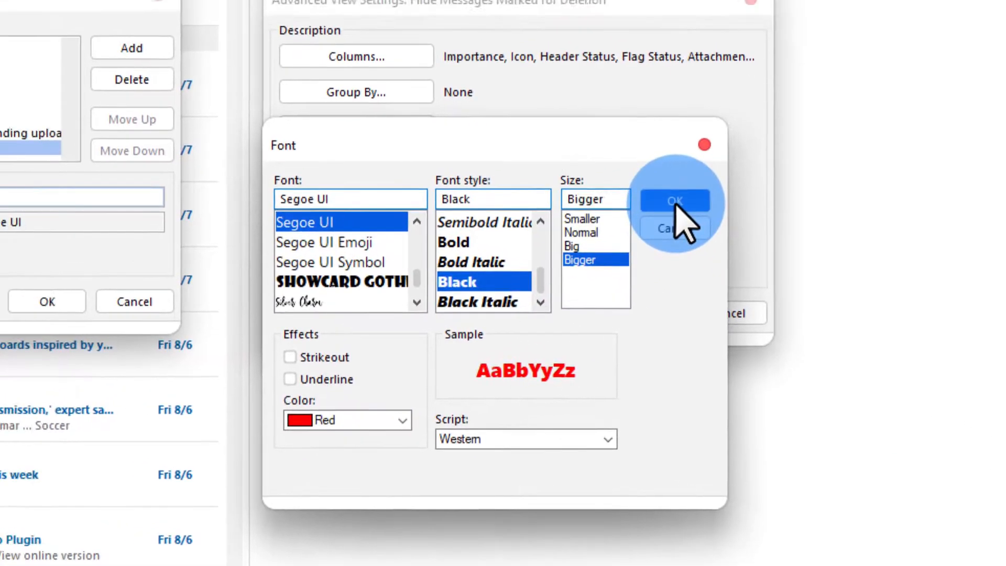
left_click(674, 200)
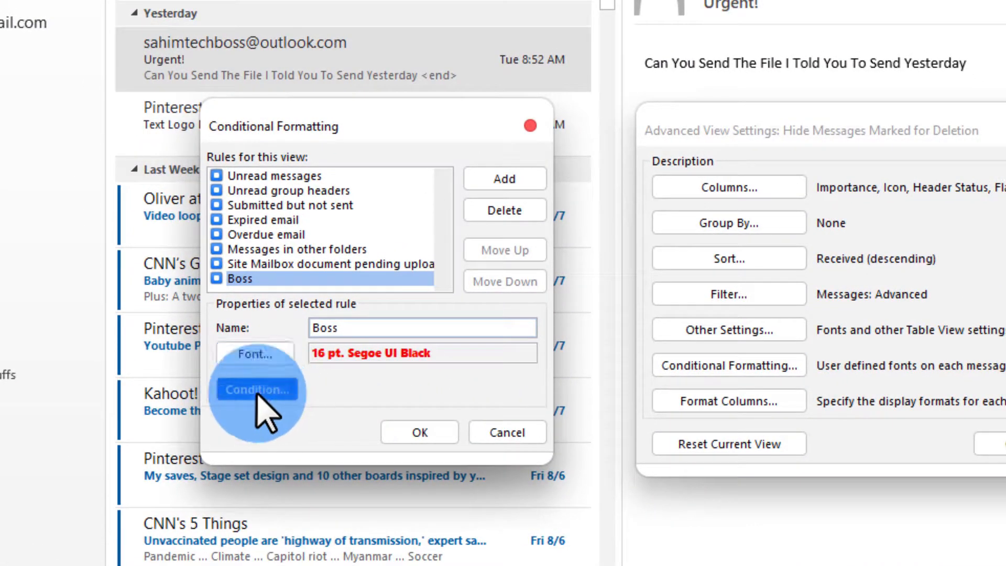
left_click(256, 390)
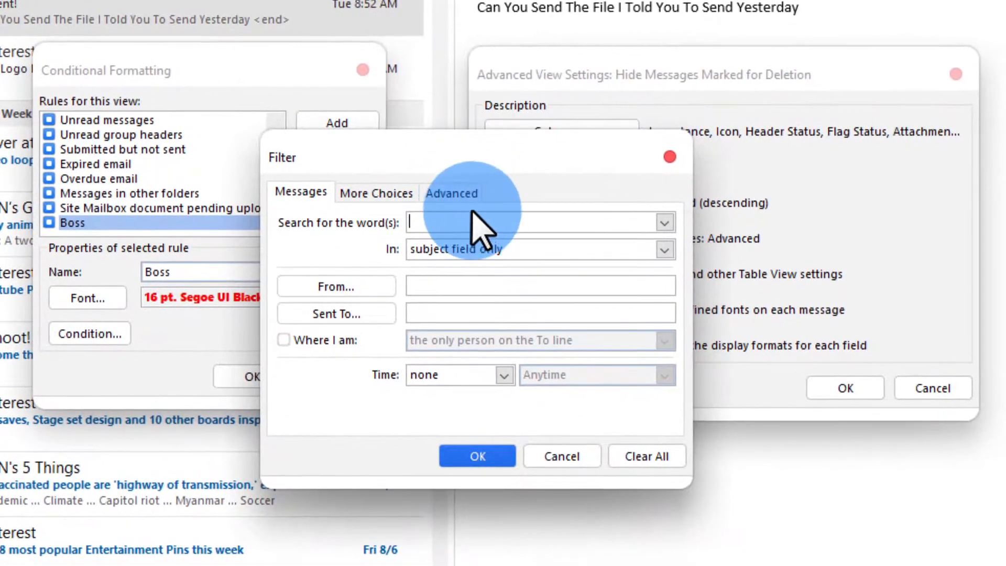
mouse_move(440, 298)
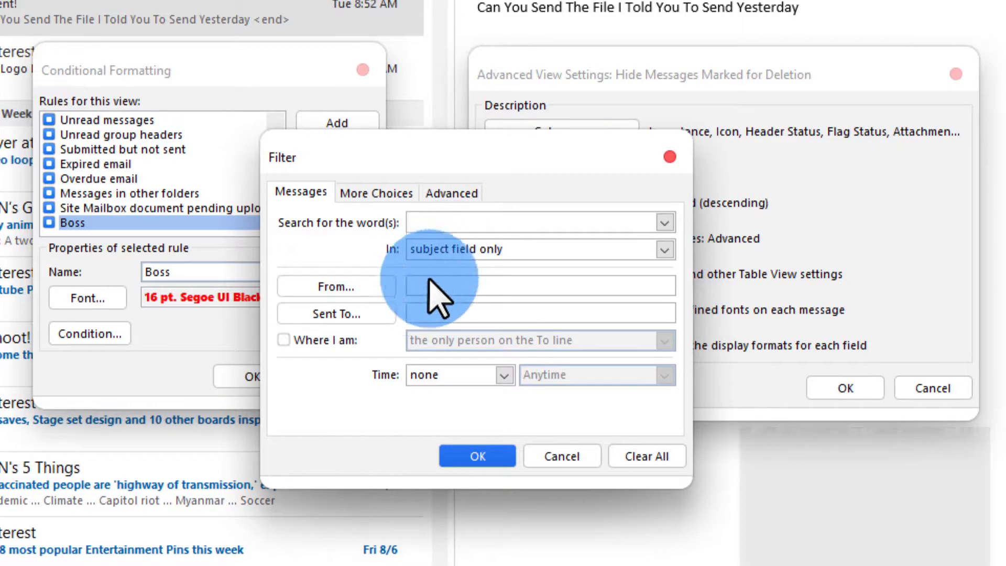
left_click(539, 285)
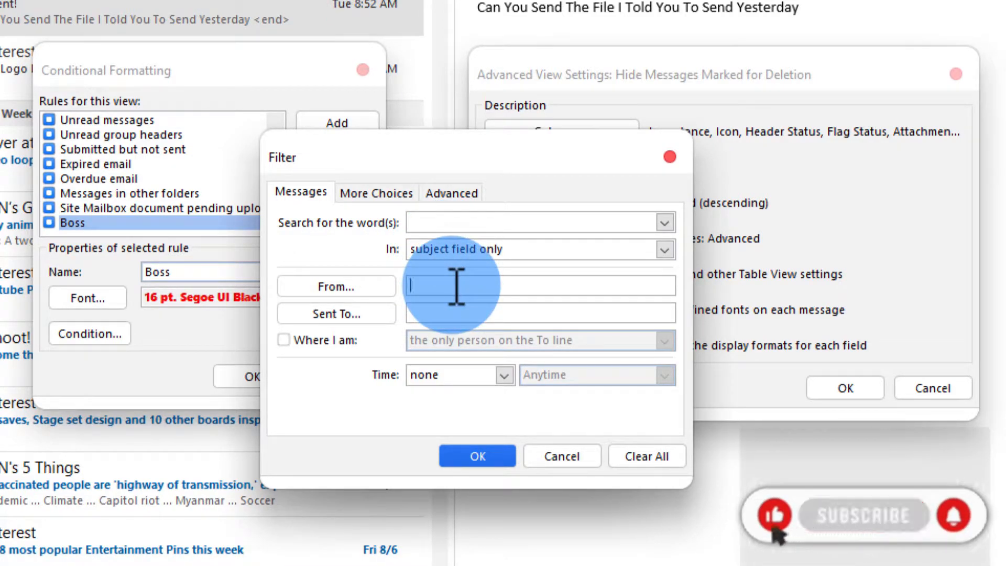
mouse_move(956, 536)
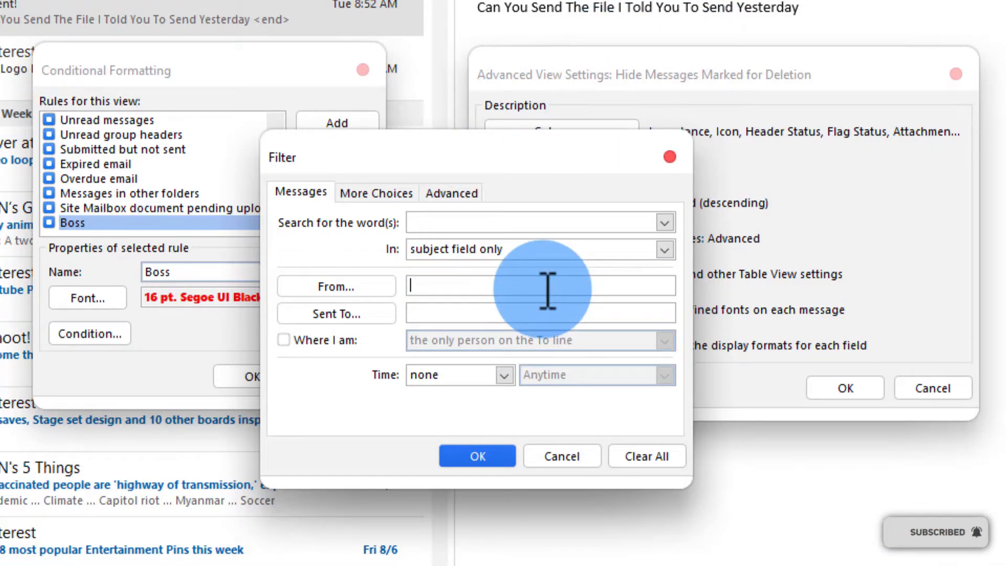
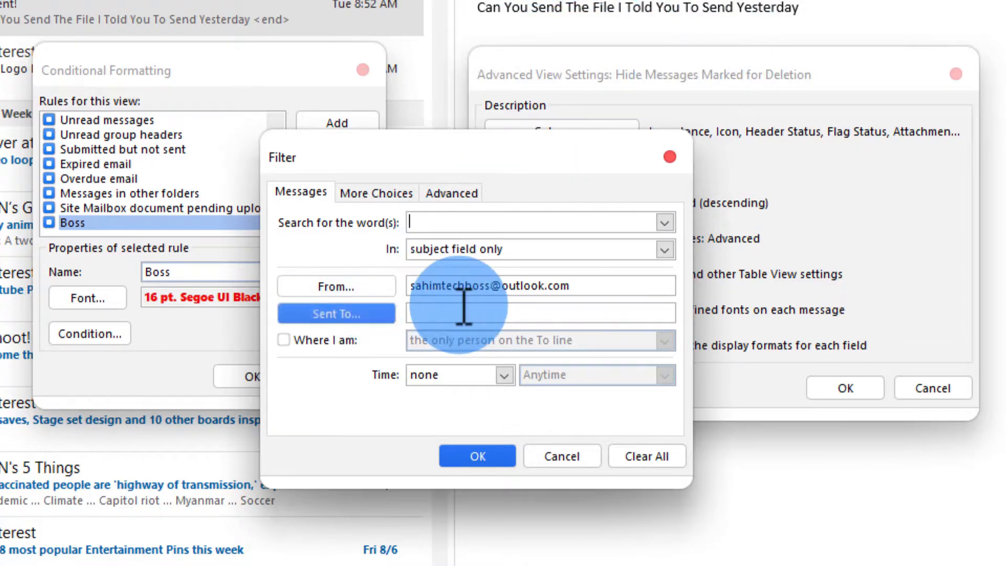
Step: Browse the More Choices and Advanced filter tabs without keeping changes, returning to Messages
left_click(376, 192)
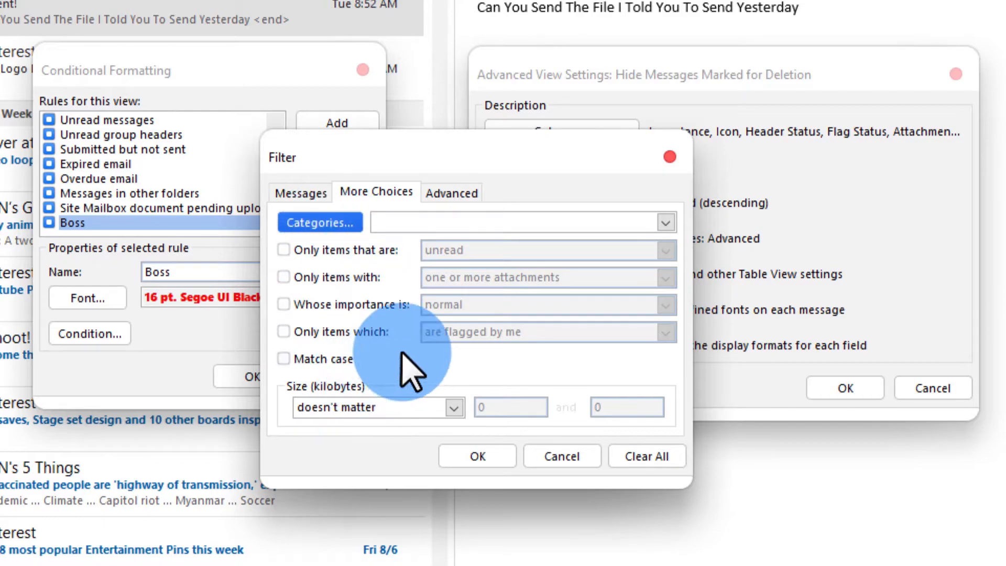
left_click(284, 332)
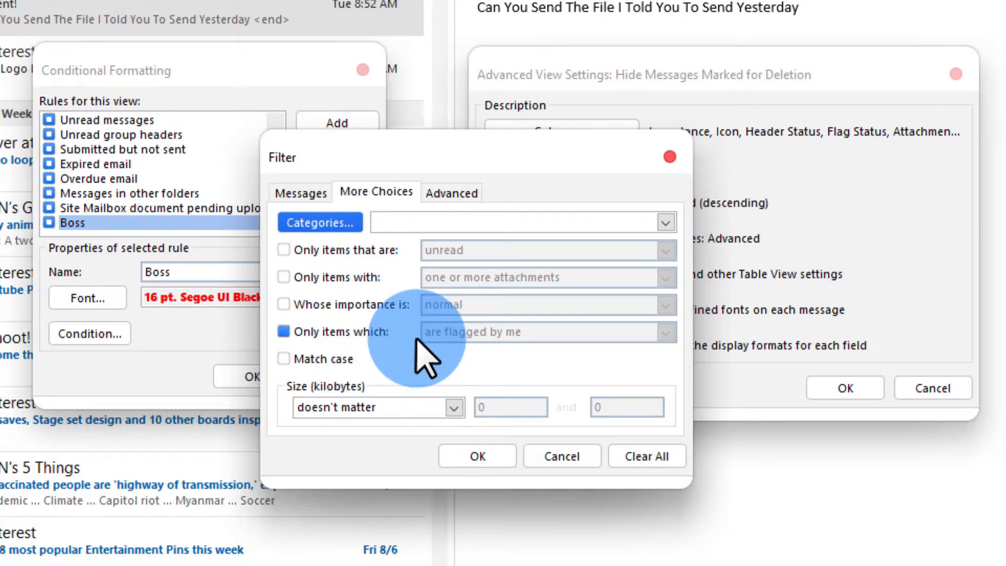
left_click(284, 332)
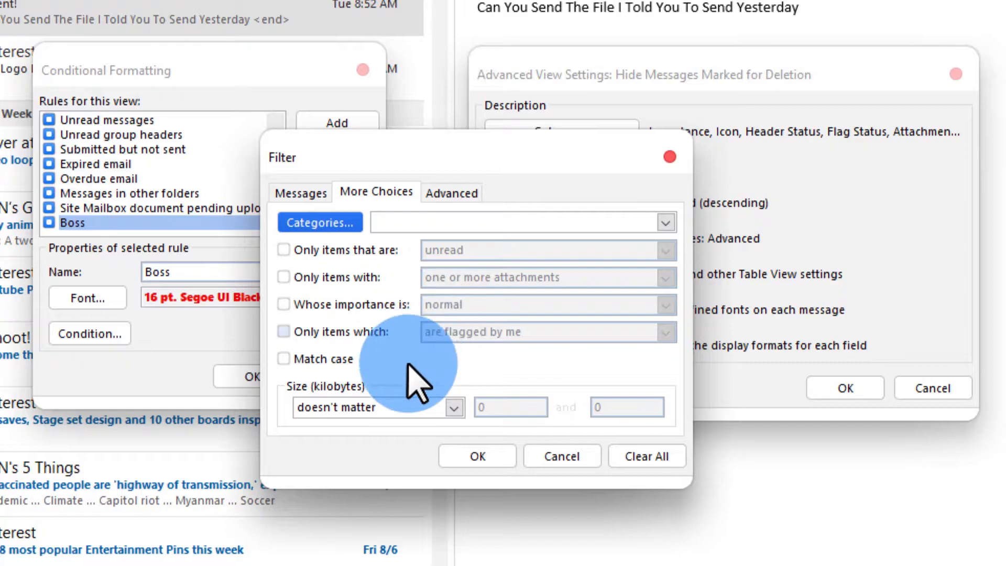
left_click(451, 192)
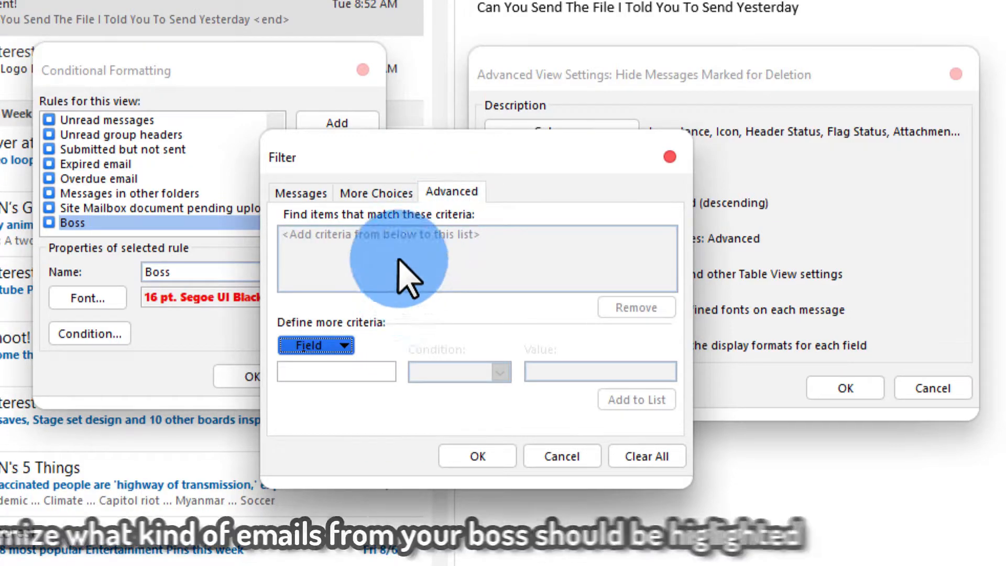
mouse_move(451, 191)
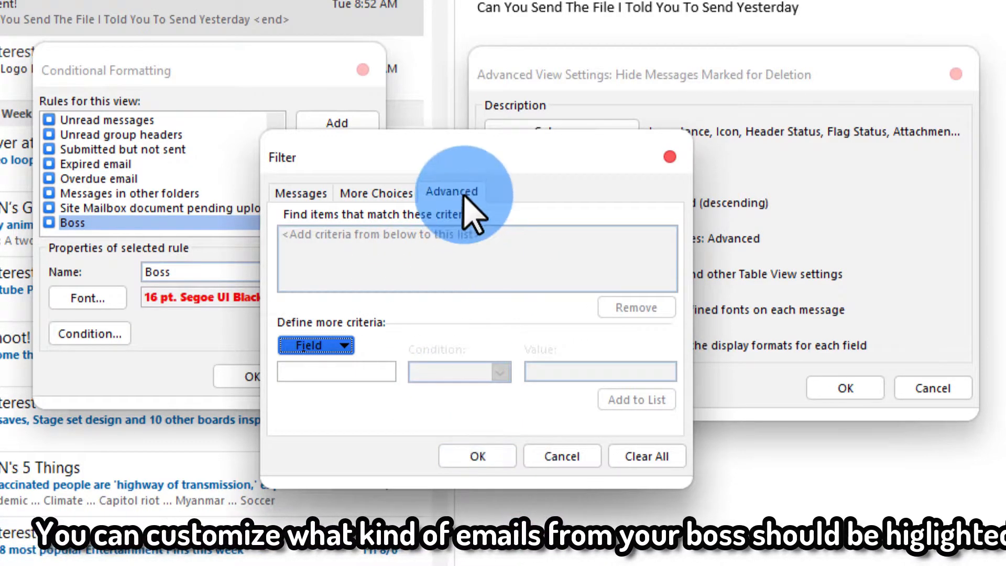
mouse_move(308, 225)
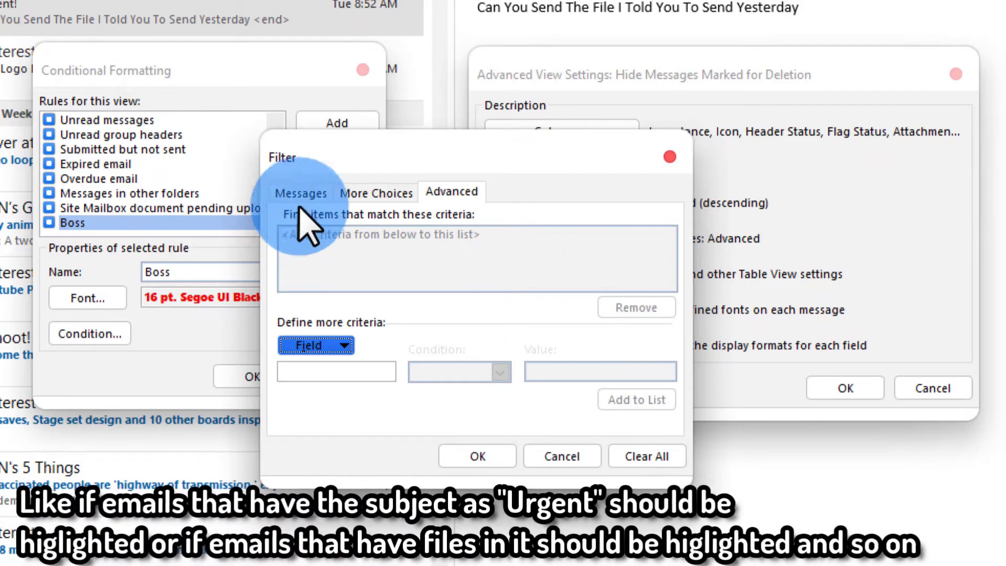
left_click(300, 192)
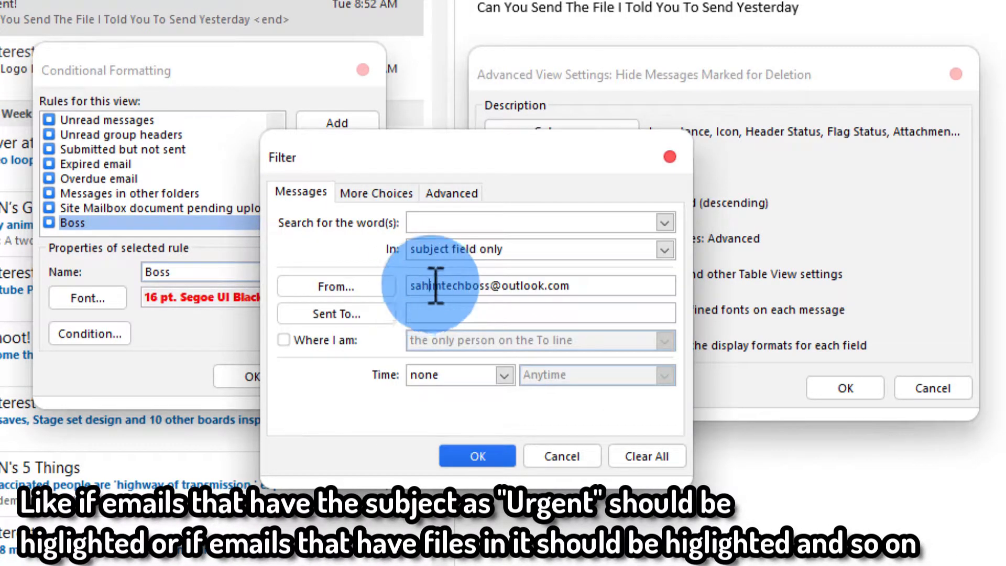
mouse_move(617, 286)
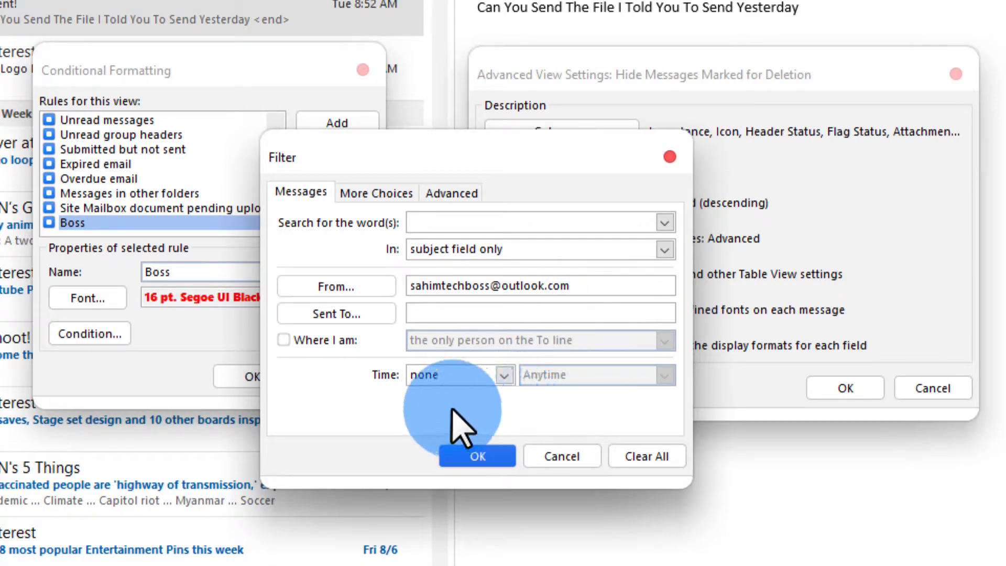
Step: Set the filter Time to 'received' with range 'Anytime'
left_click(503, 375)
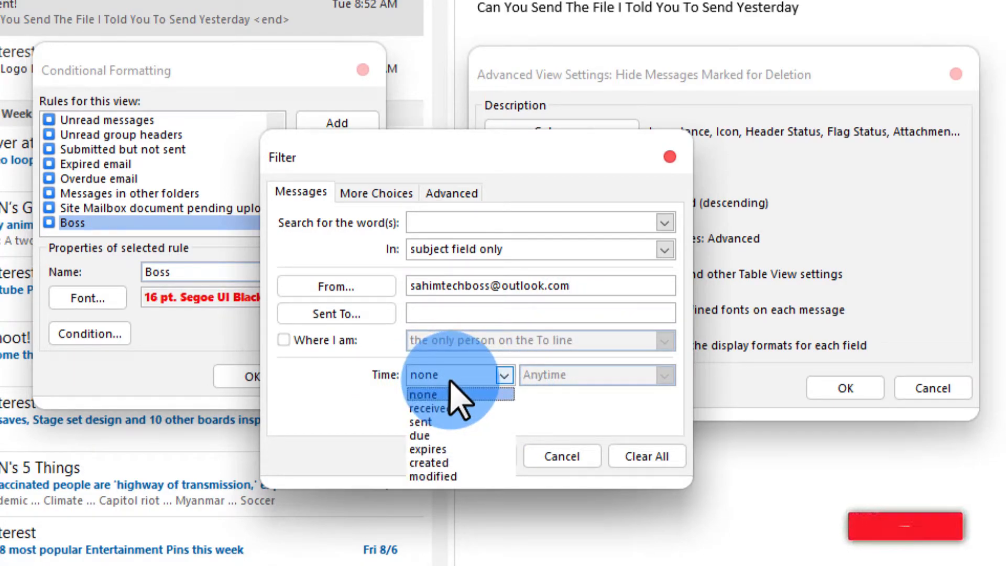
left_click(425, 408)
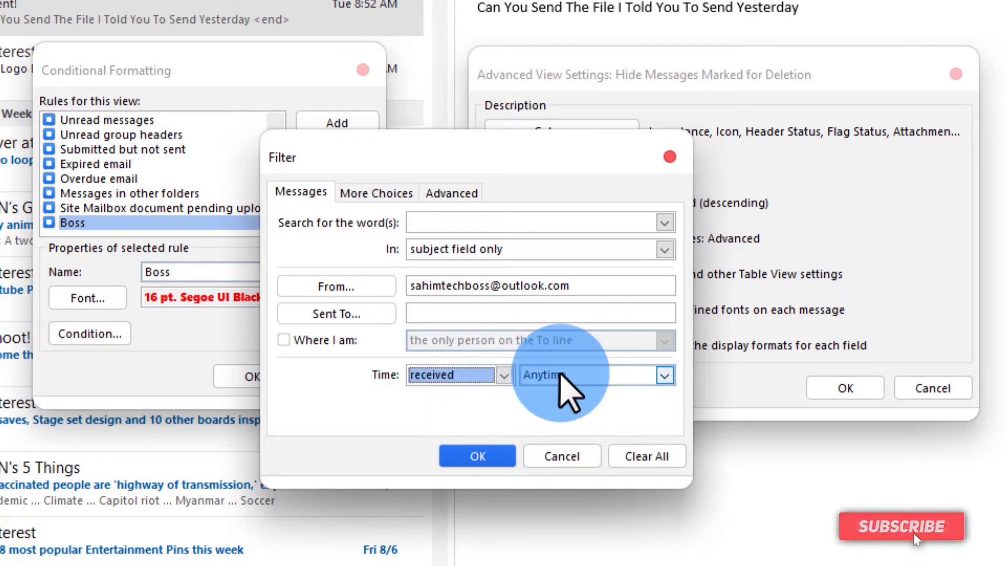
left_click(664, 375)
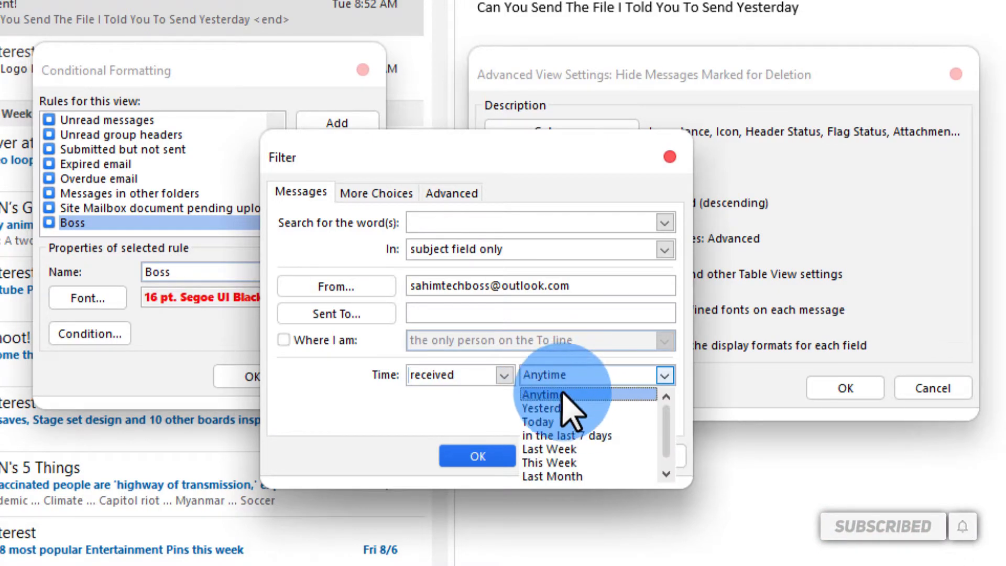
left_click(540, 392)
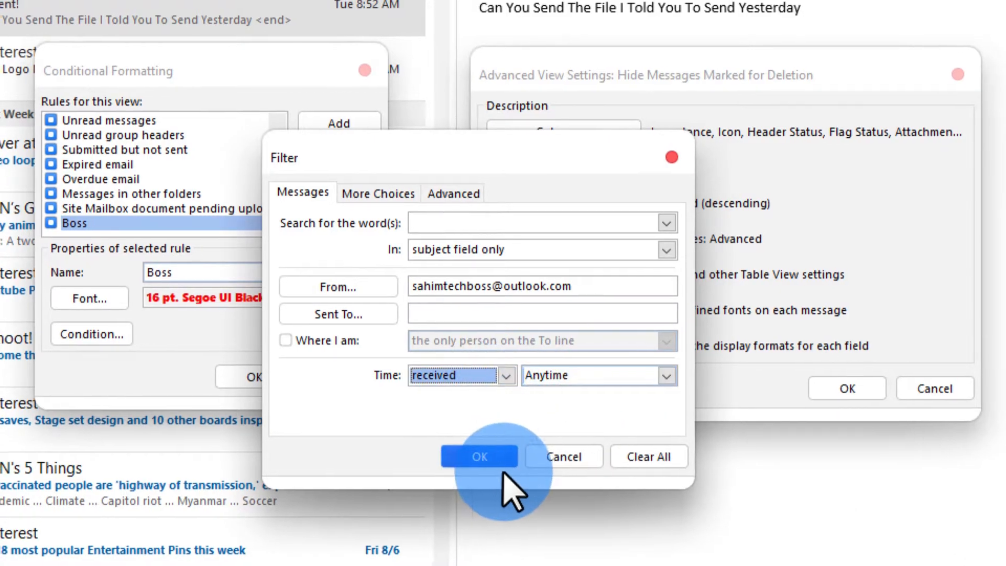
Step: Confirm the Filter, Conditional Formatting and Advanced View Settings dialogs so the rule applies
left_click(478, 456)
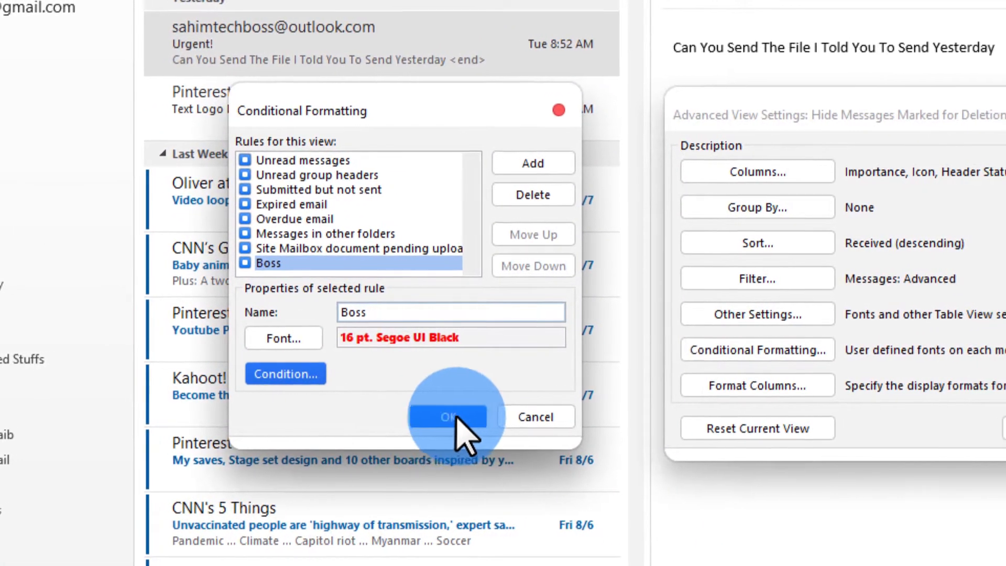
left_click(449, 417)
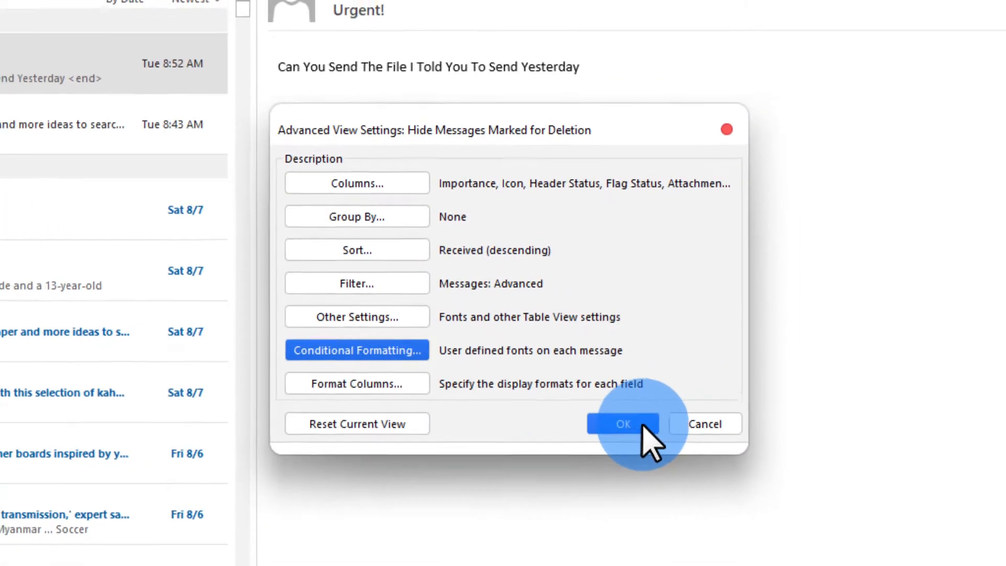
left_click(621, 424)
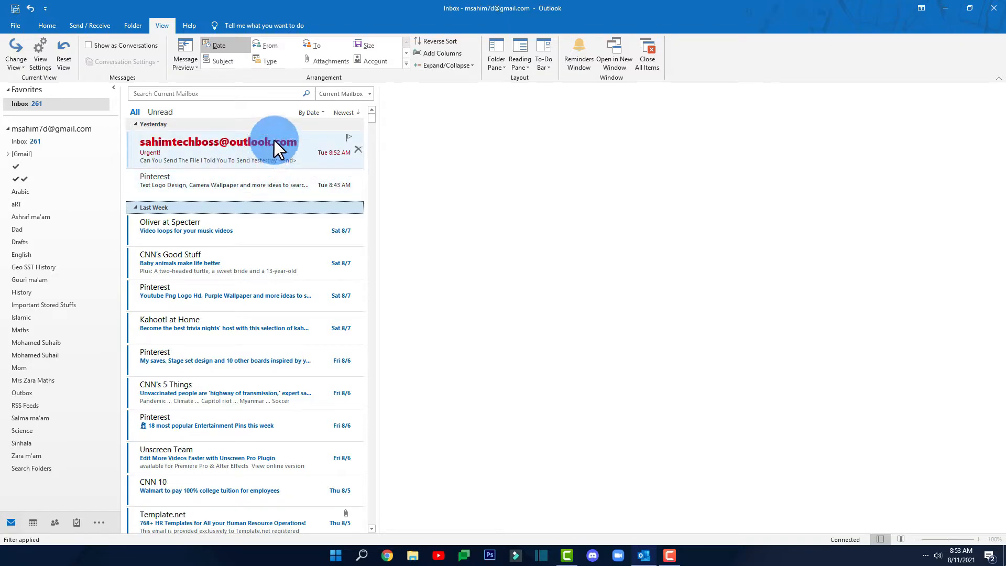
mouse_move(215, 149)
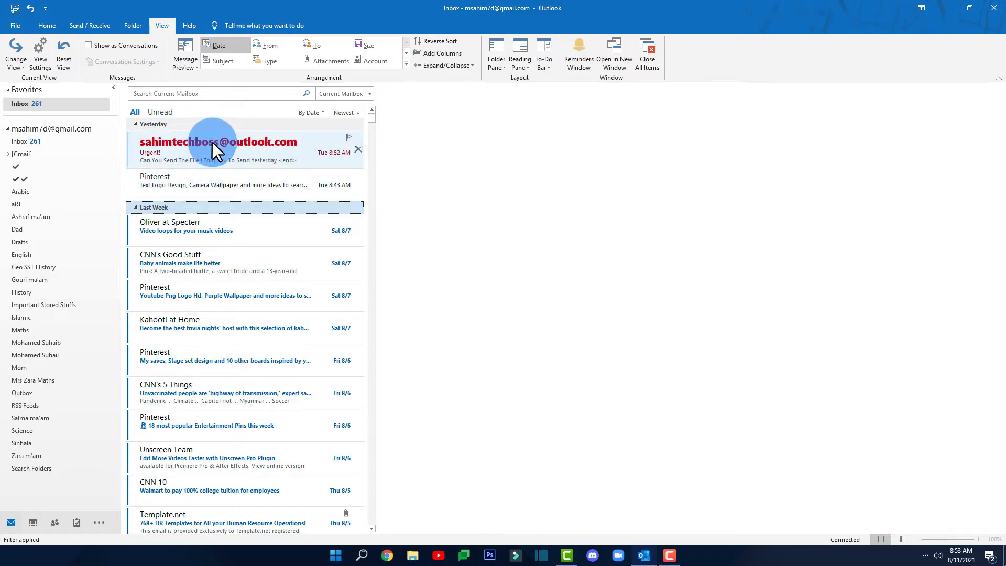
mouse_move(250, 149)
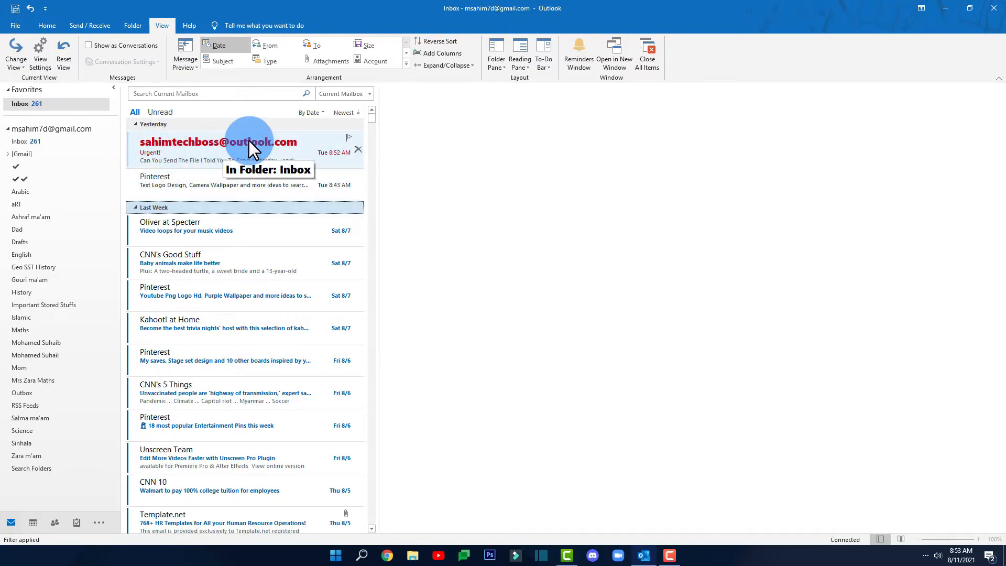
mouse_move(317, 154)
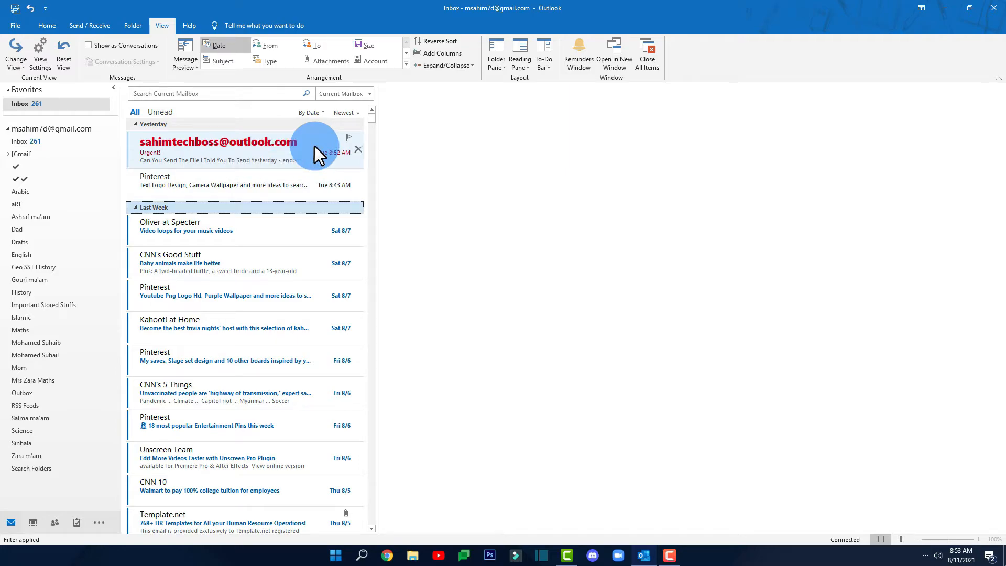
mouse_move(251, 170)
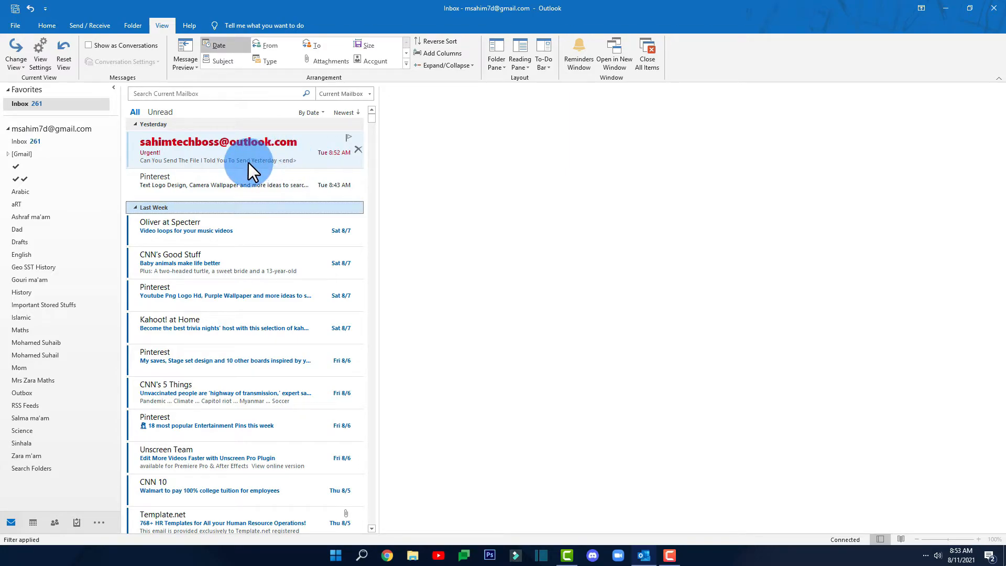
mouse_move(454, 168)
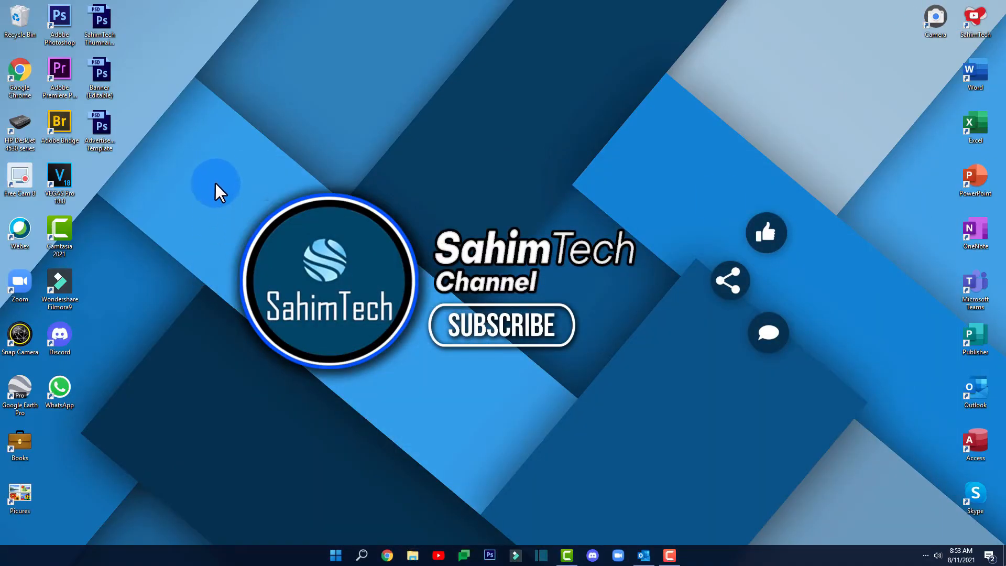
mouse_move(477, 395)
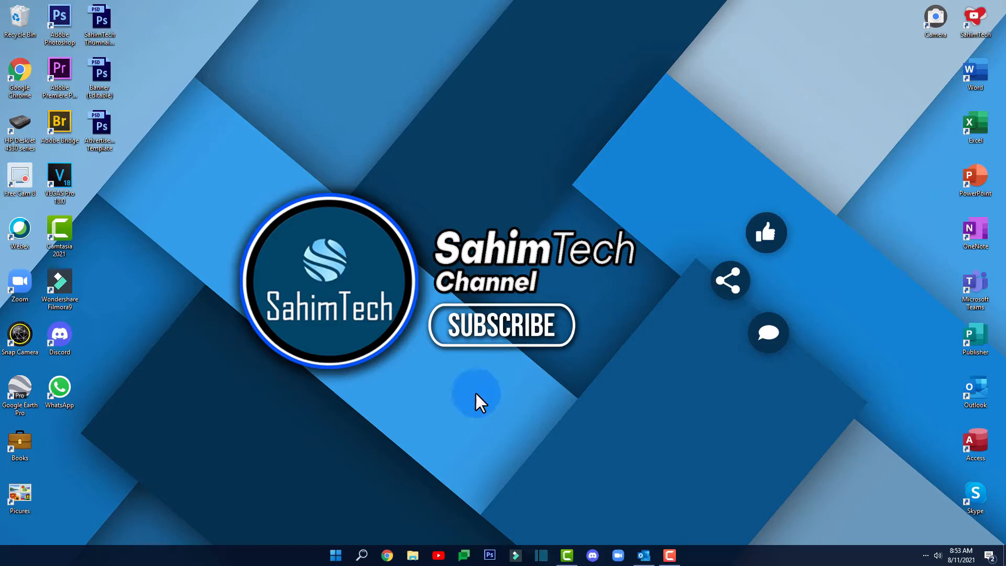
mouse_move(225, 173)
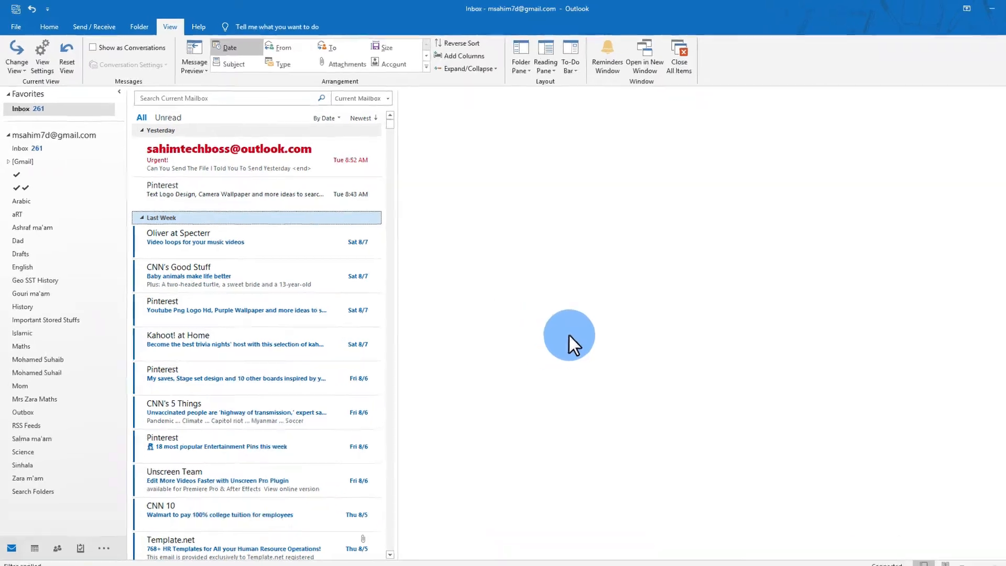
Step: In File > Options > Mail, enable the taskbar envelope icon and desktop alert for new mail, and save
left_click(15, 27)
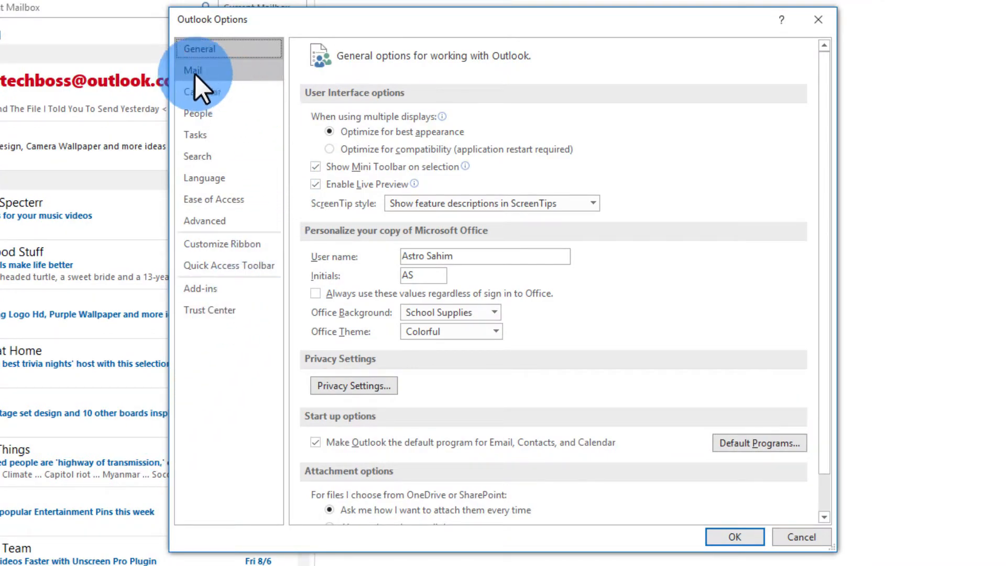
left_click(194, 70)
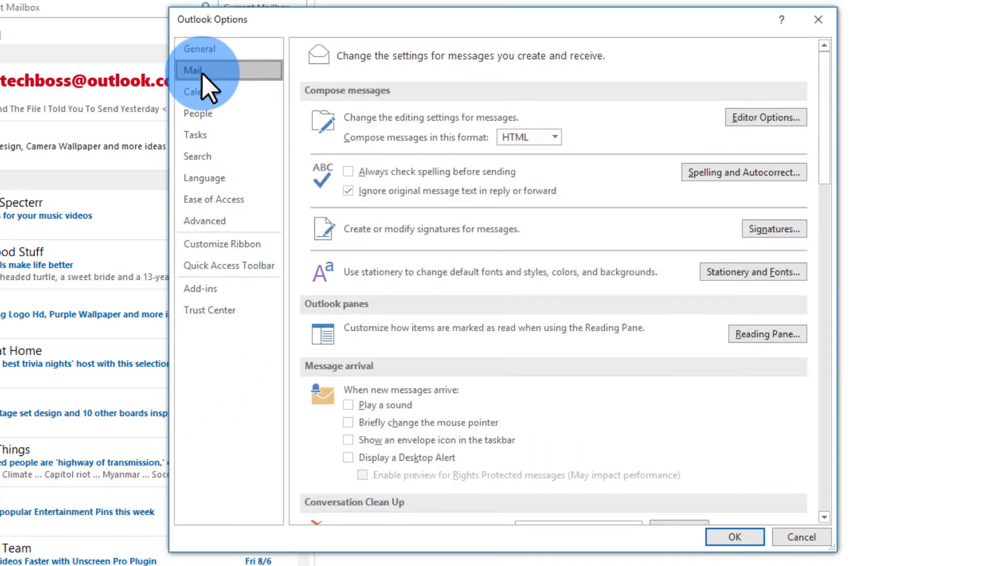
mouse_move(361, 390)
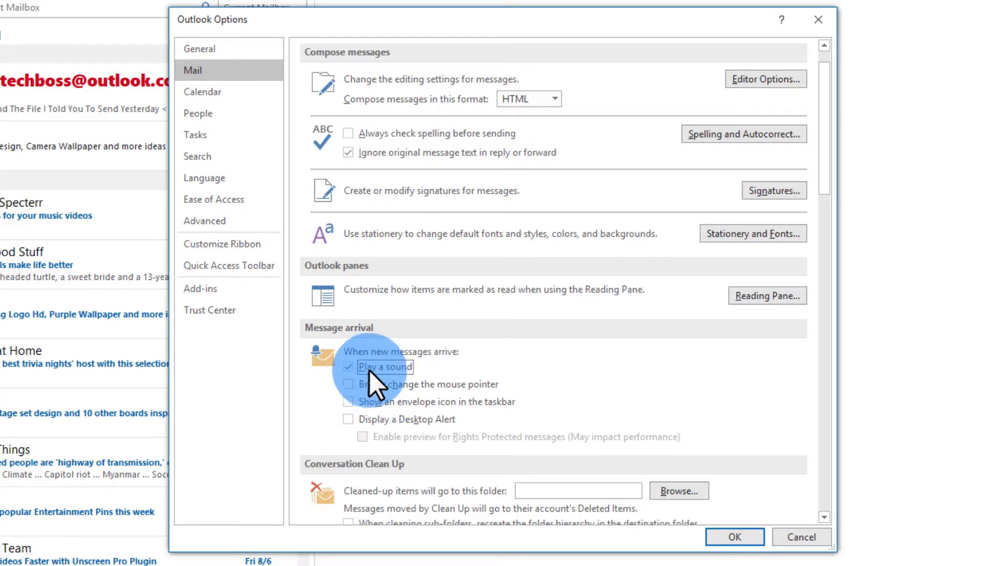
mouse_move(366, 411)
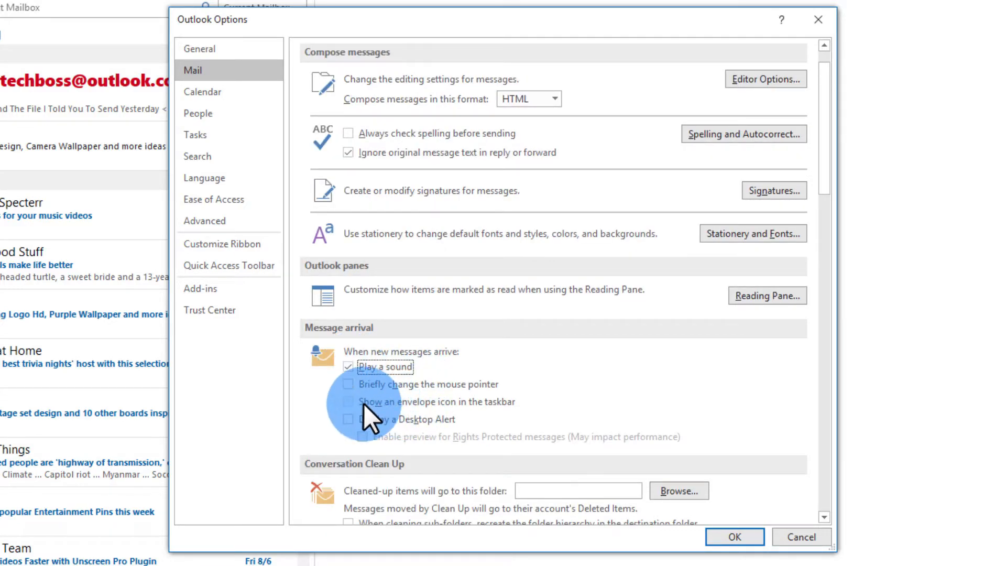
left_click(349, 403)
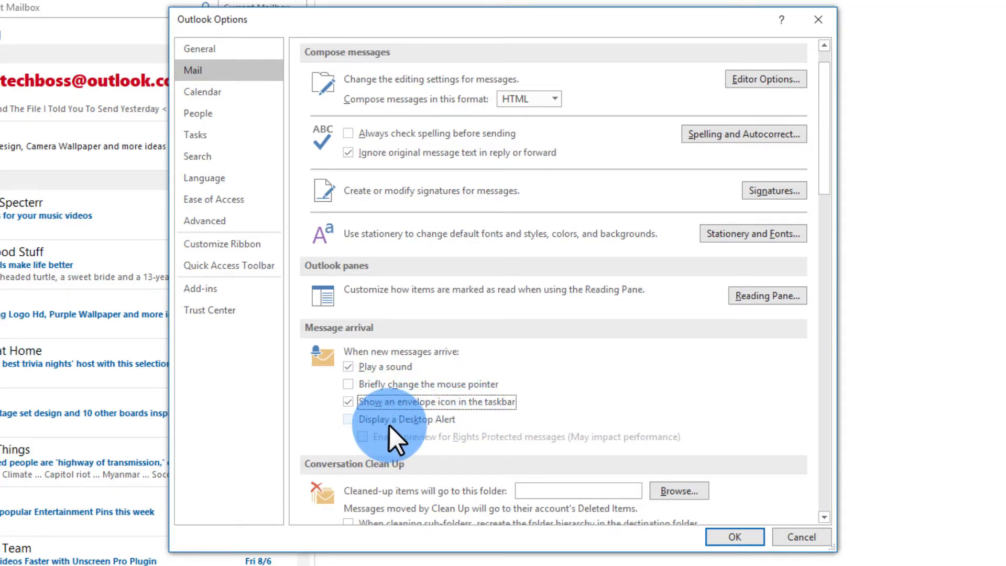
left_click(349, 420)
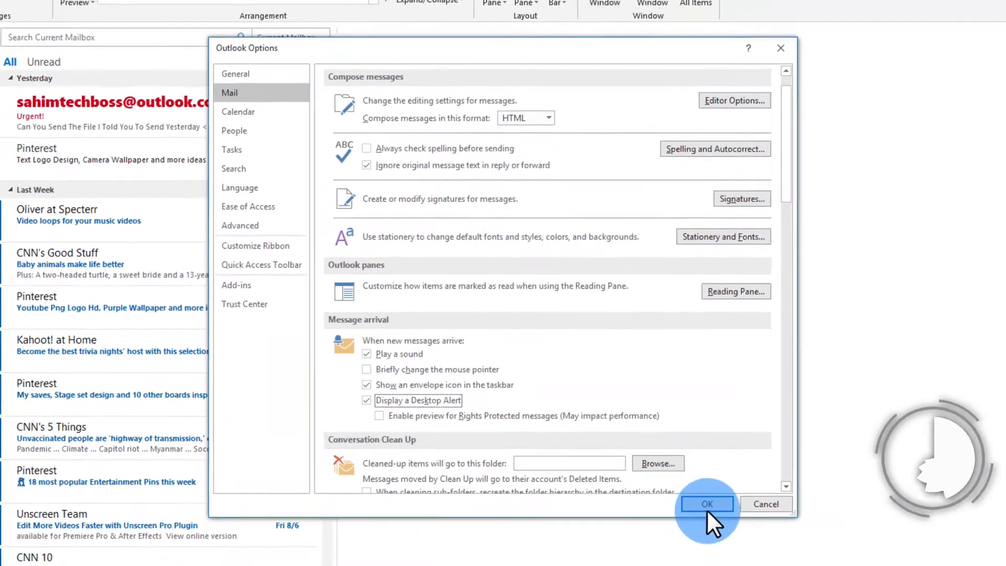
left_click(707, 504)
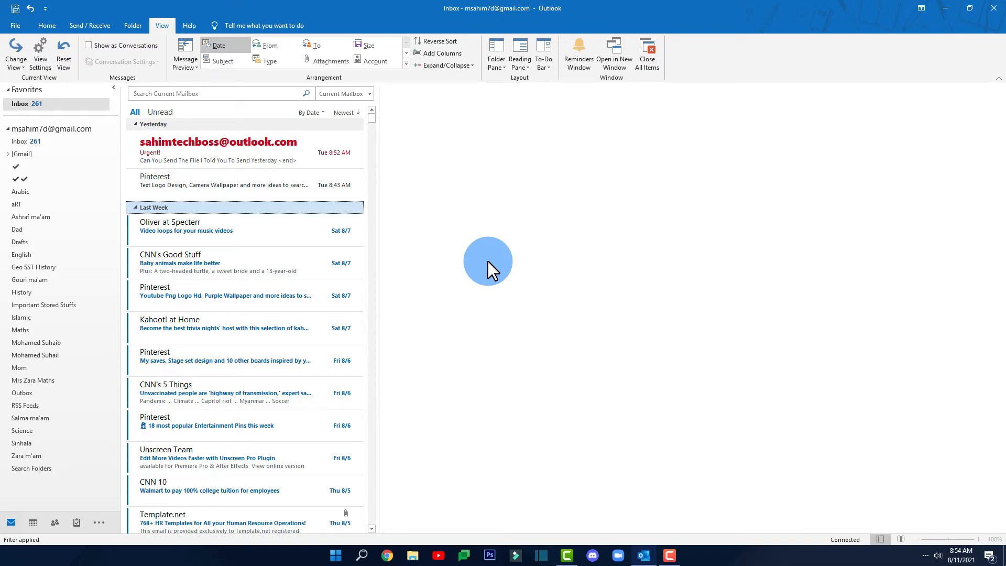
mouse_move(615, 297)
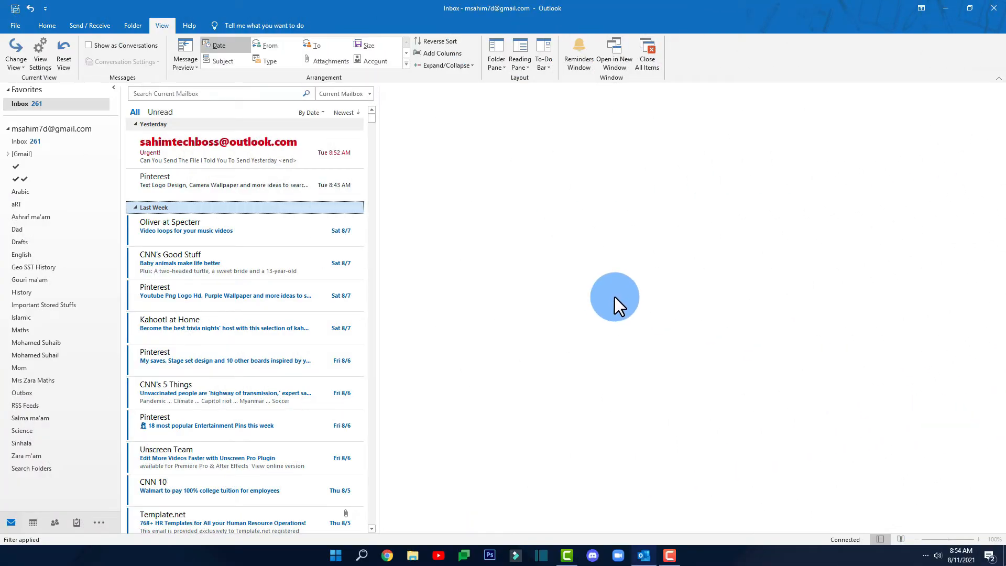